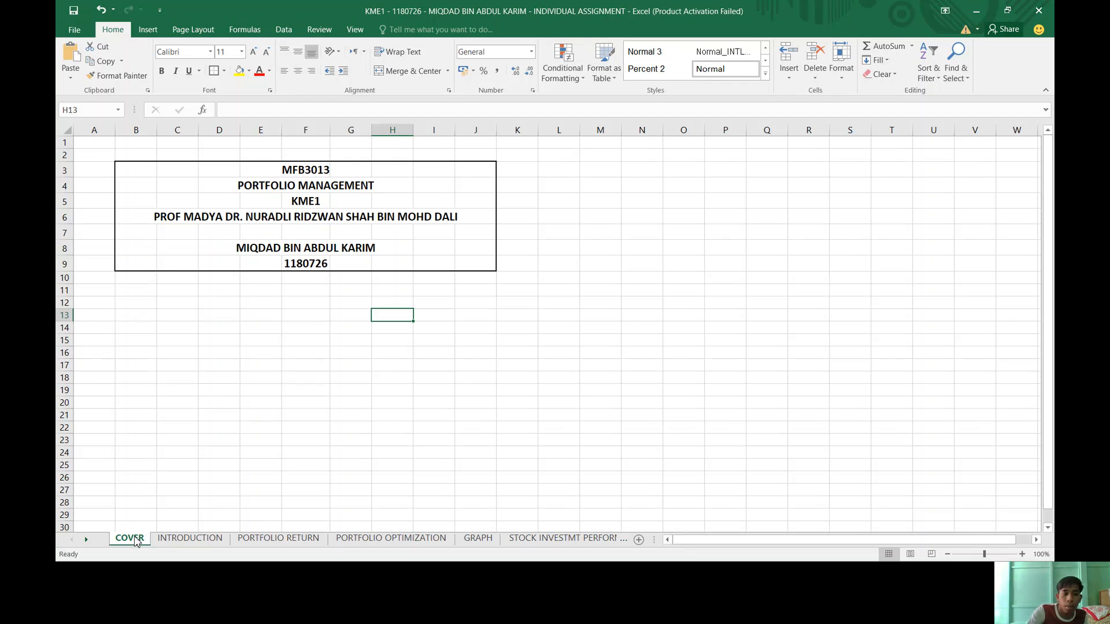
pyautogui.moveTo(119, 533)
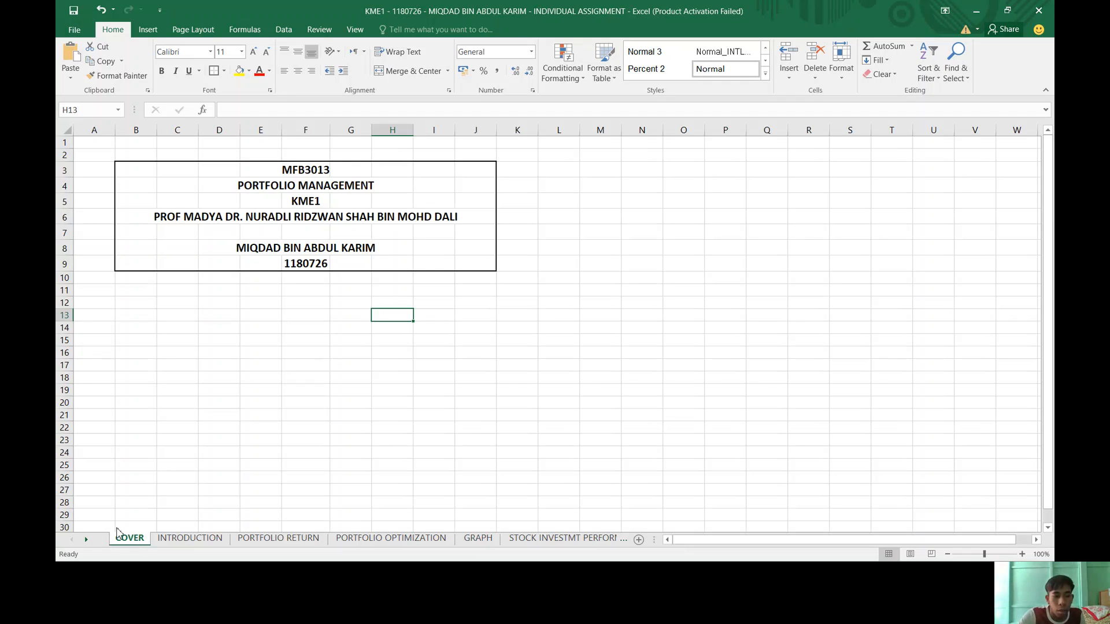
# - Show the INTRODUCTION sheet with the assignment overview, five stock weights and expected returns
pyautogui.click(189, 538)
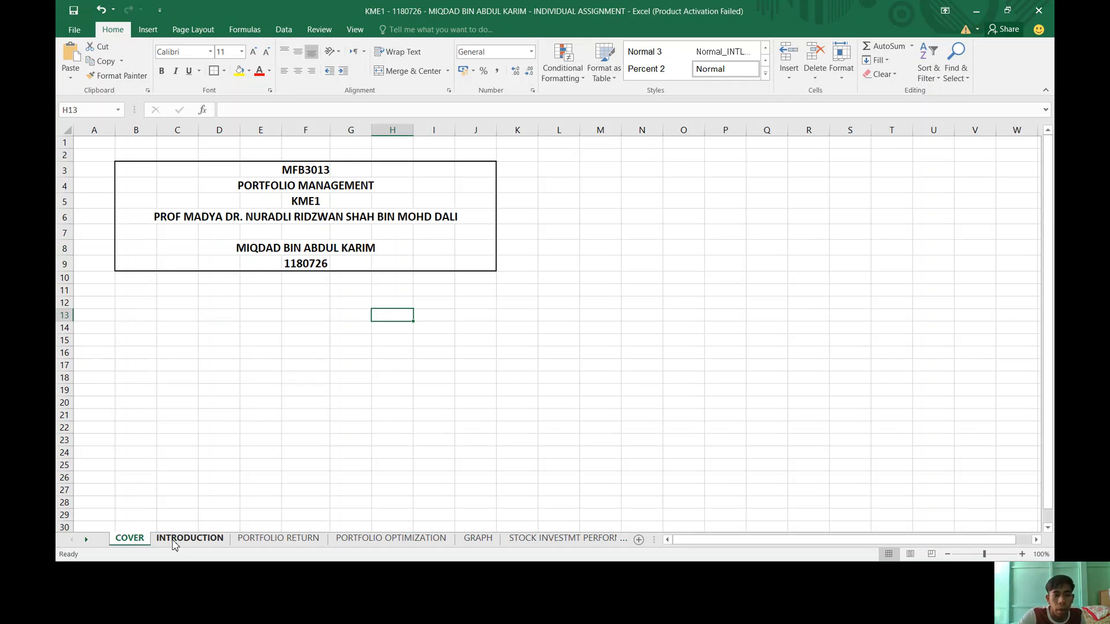
pyautogui.click(190, 538)
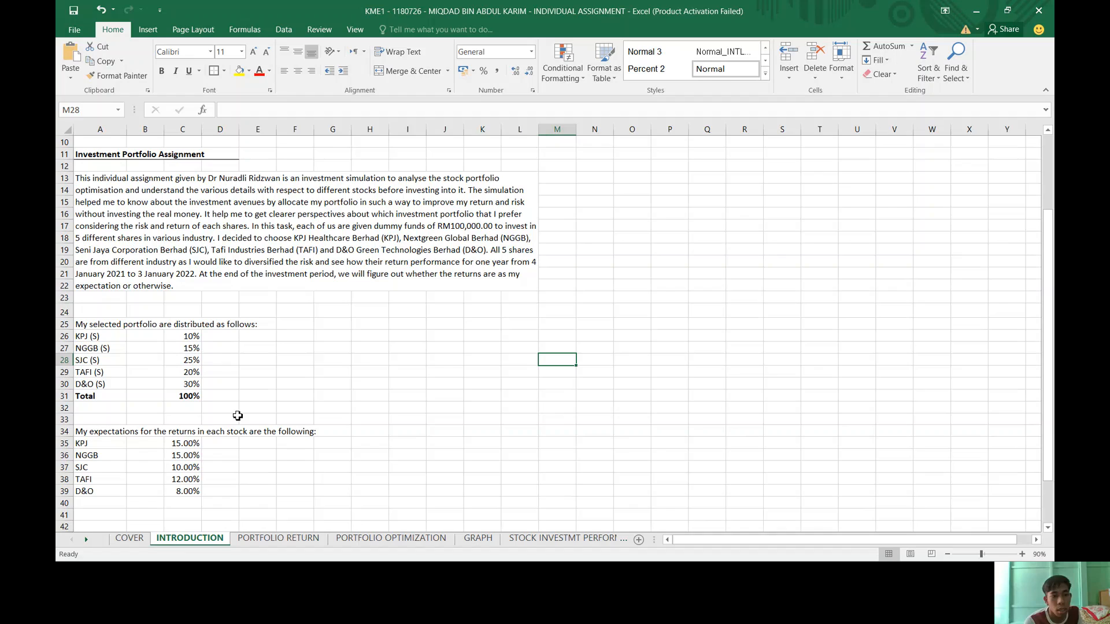
pyautogui.moveTo(128, 344)
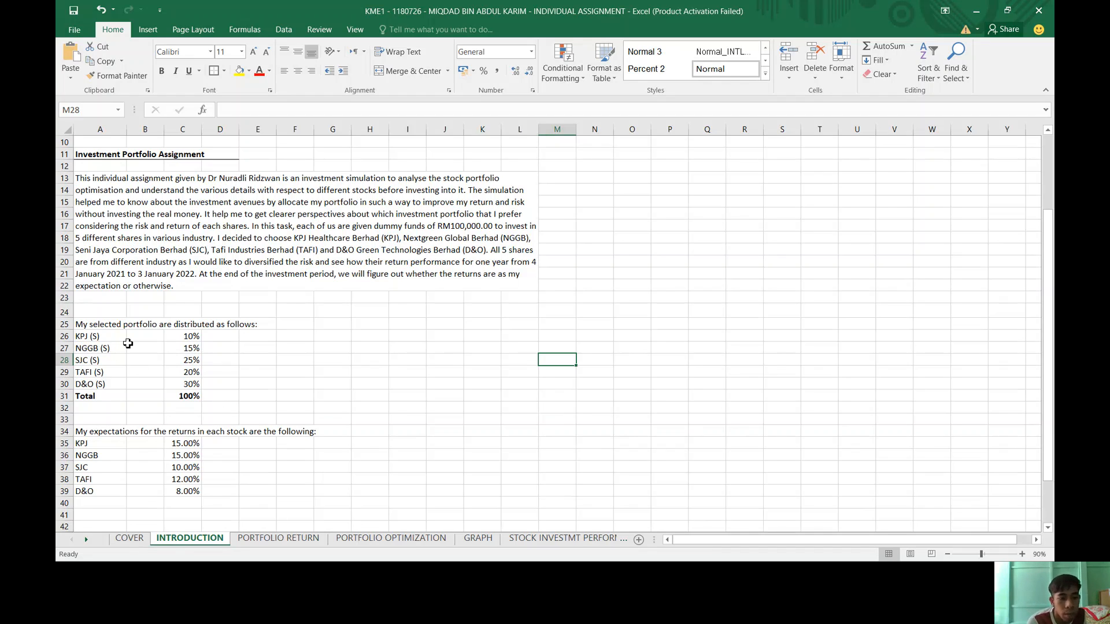
pyautogui.moveTo(138, 359)
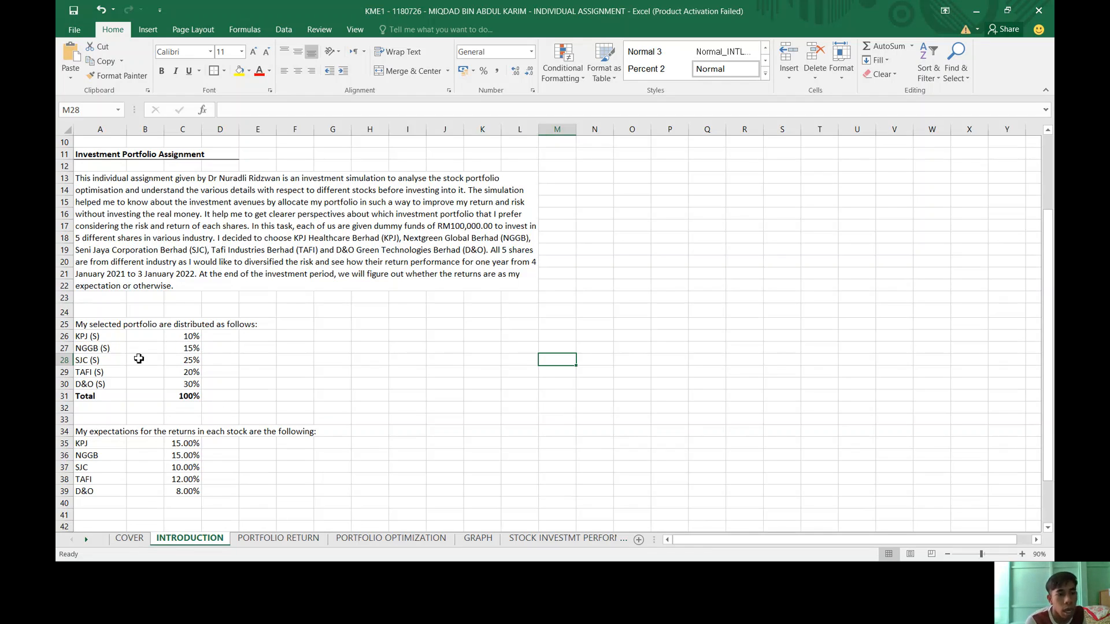
pyautogui.moveTo(173, 374)
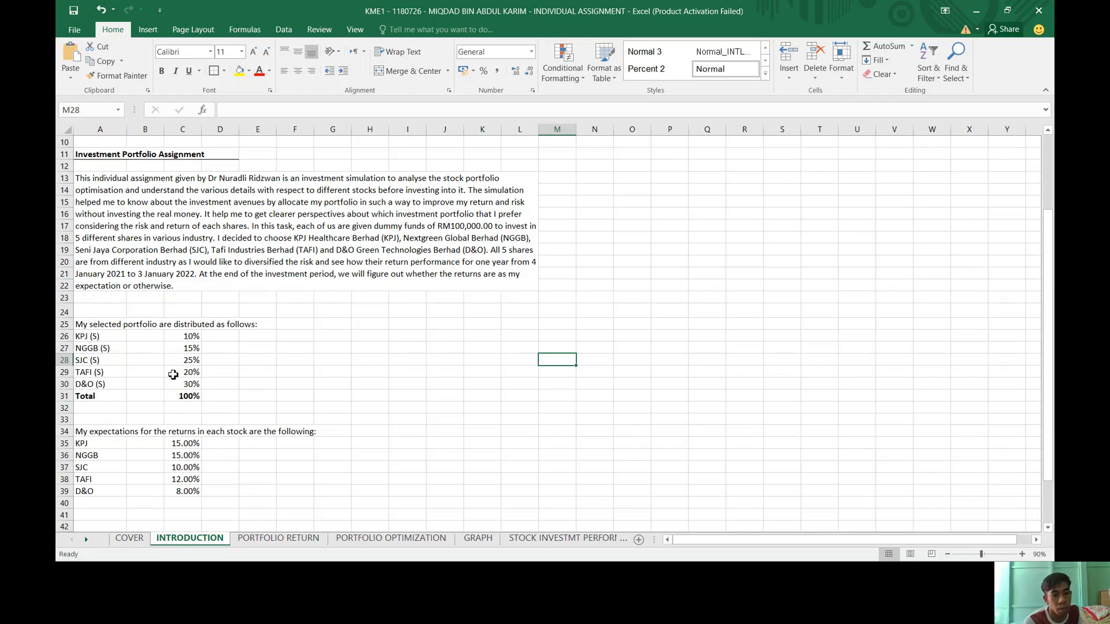
pyautogui.moveTo(131, 388)
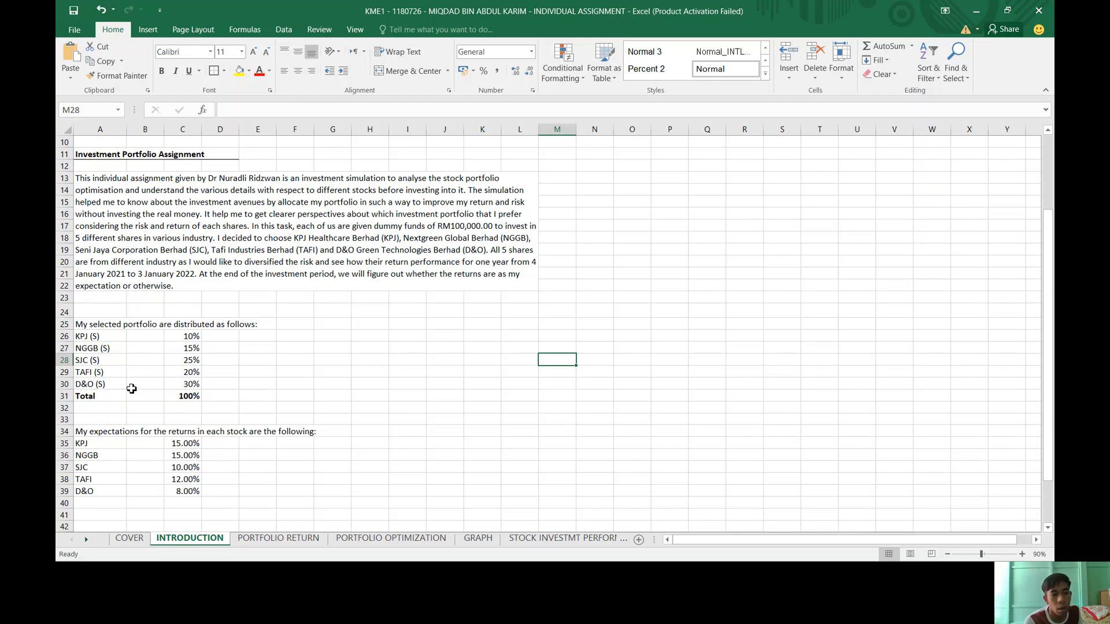
pyautogui.moveTo(139, 438)
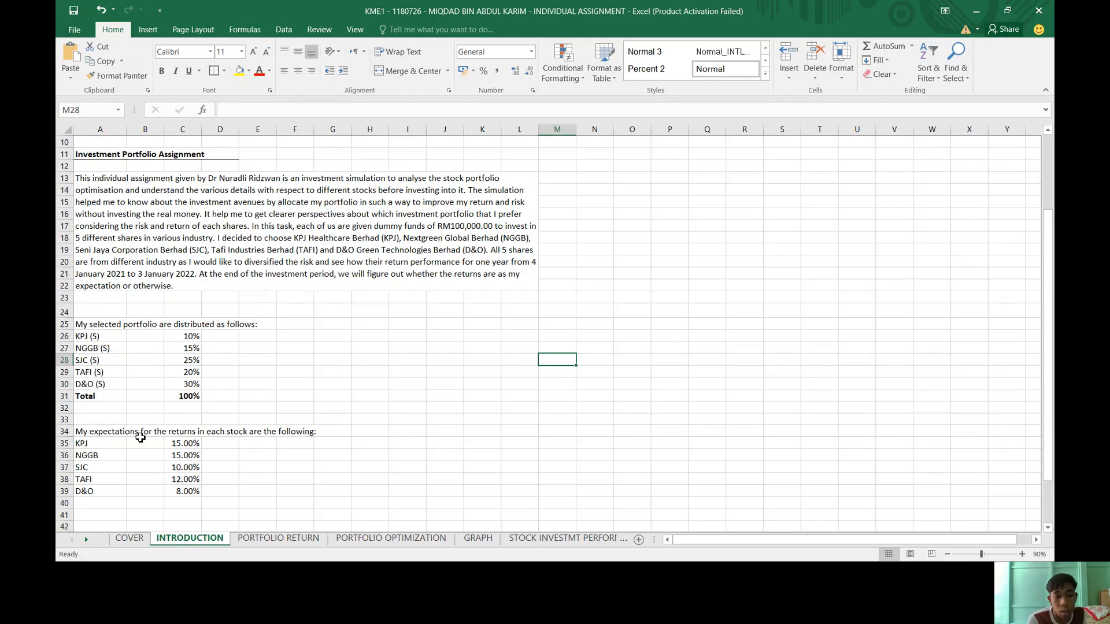
pyautogui.moveTo(121, 451)
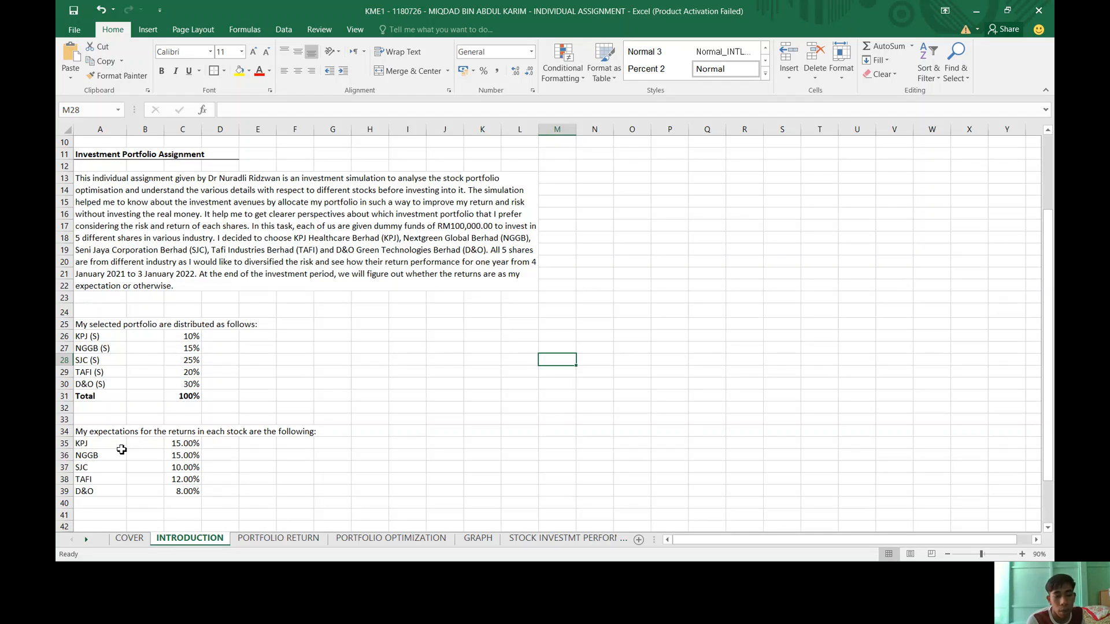
pyautogui.moveTo(135, 461)
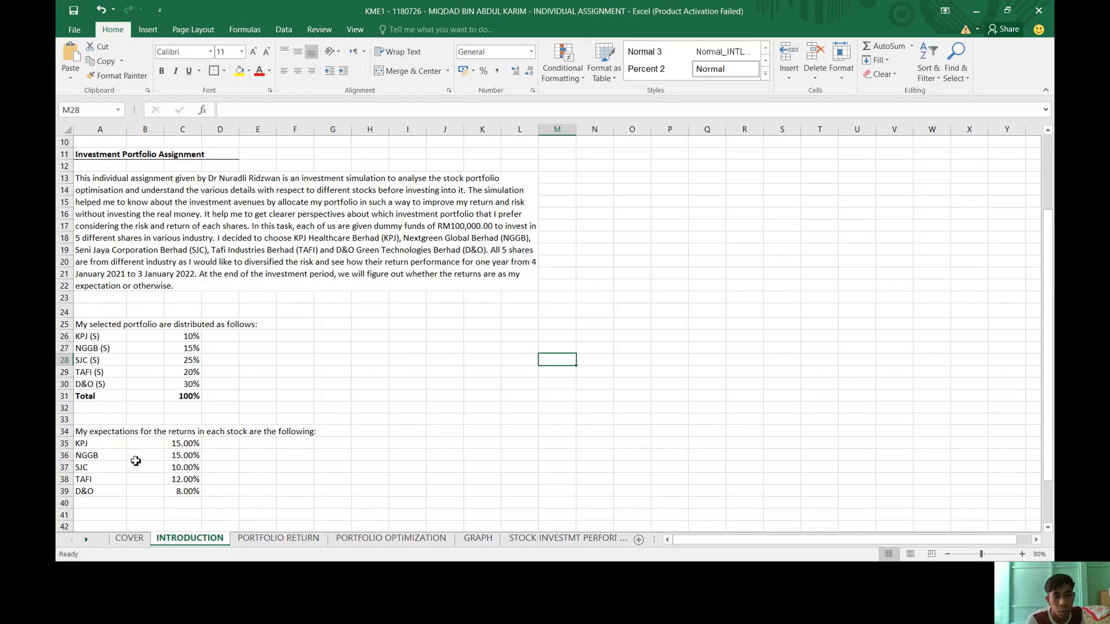
pyautogui.moveTo(140, 473)
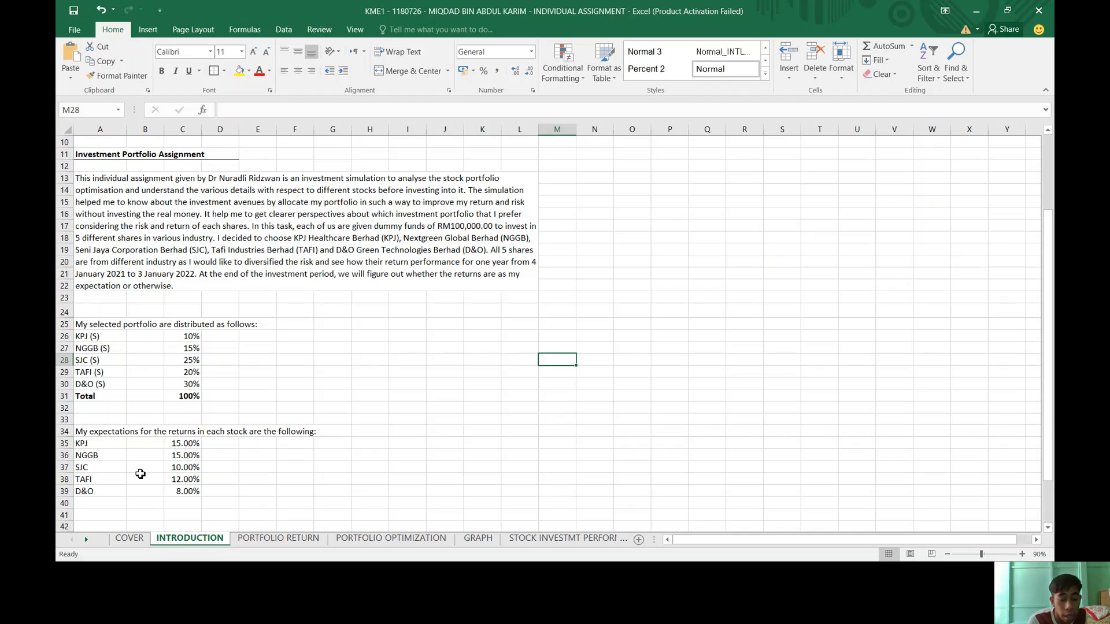
pyautogui.moveTo(192, 512)
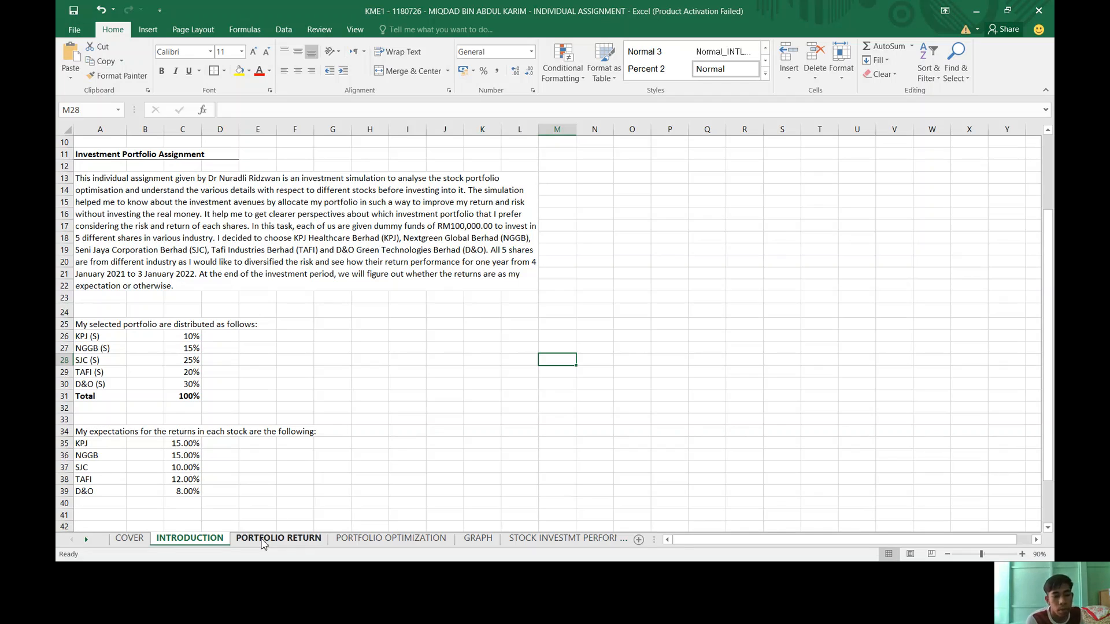
# - View PORTFOLIO RETURN prices and monthly returns, down to expected return, deviation, variance and Sharpe
pyautogui.click(278, 538)
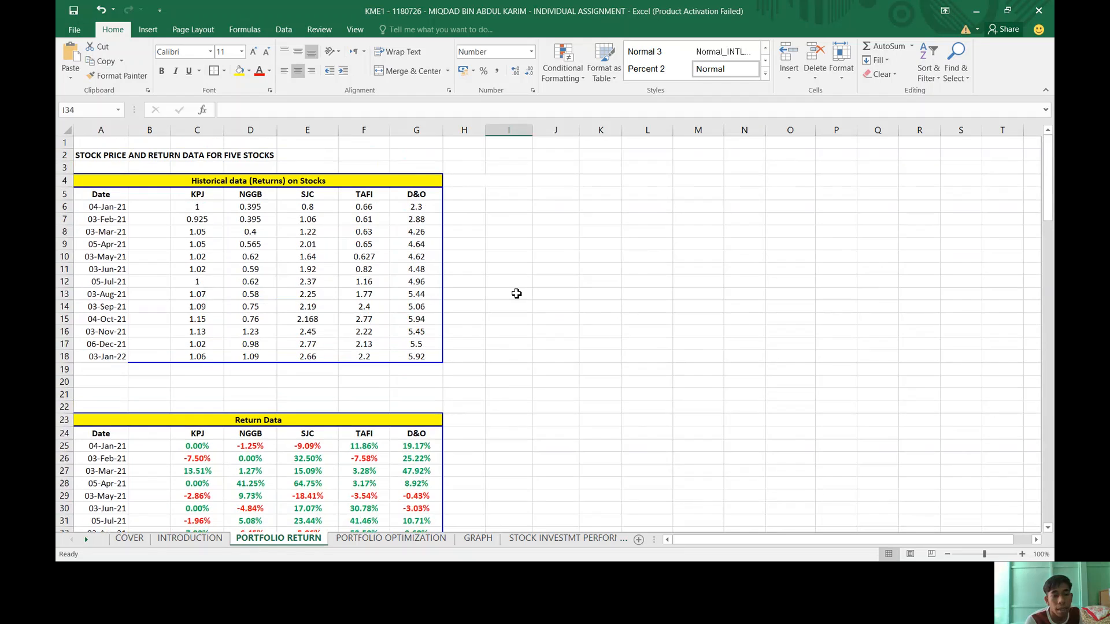
pyautogui.moveTo(301, 266)
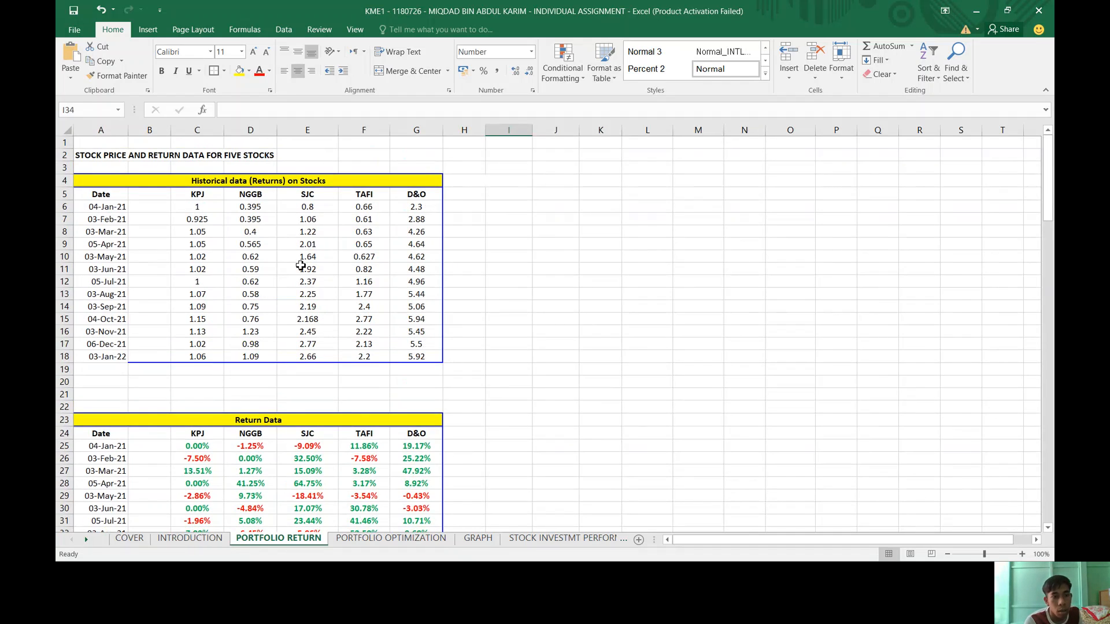
pyautogui.moveTo(536, 330)
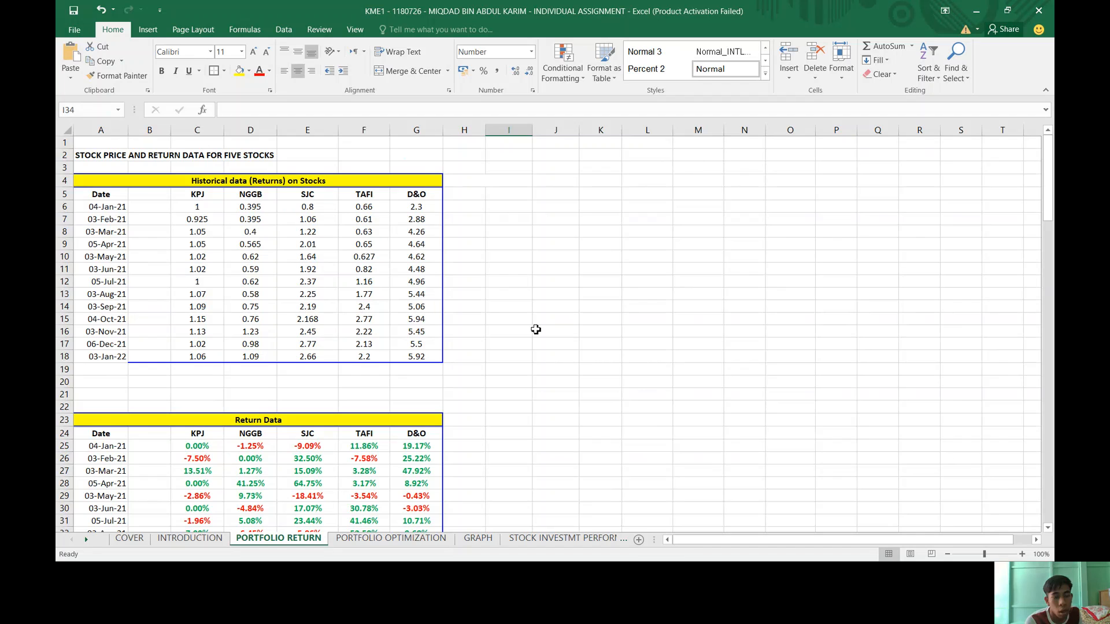
pyautogui.scroll(-3)
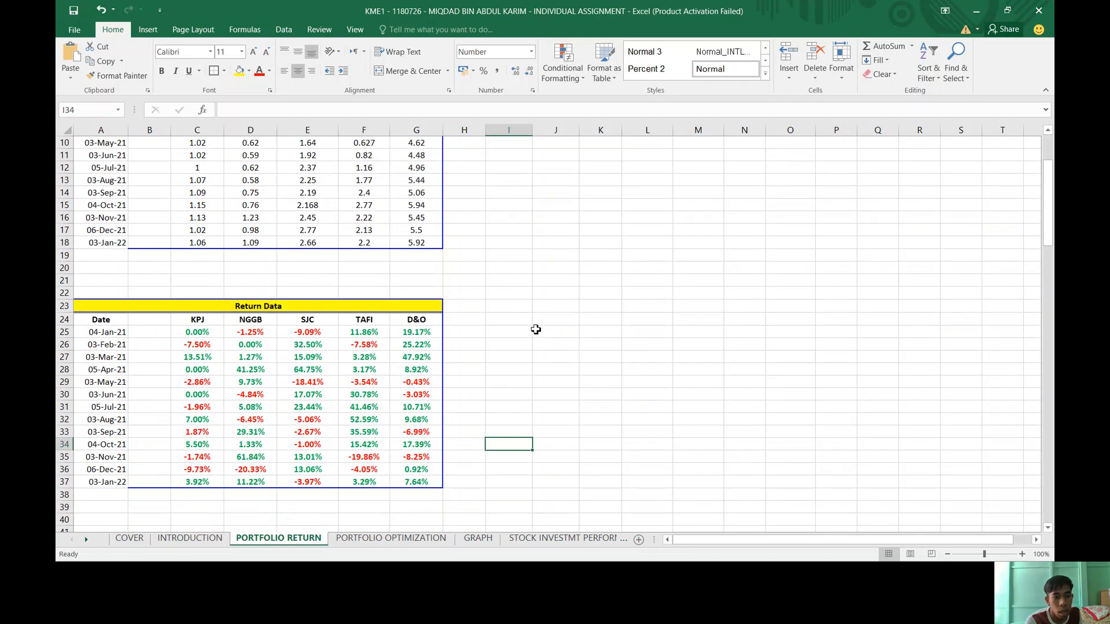
pyautogui.scroll(-3)
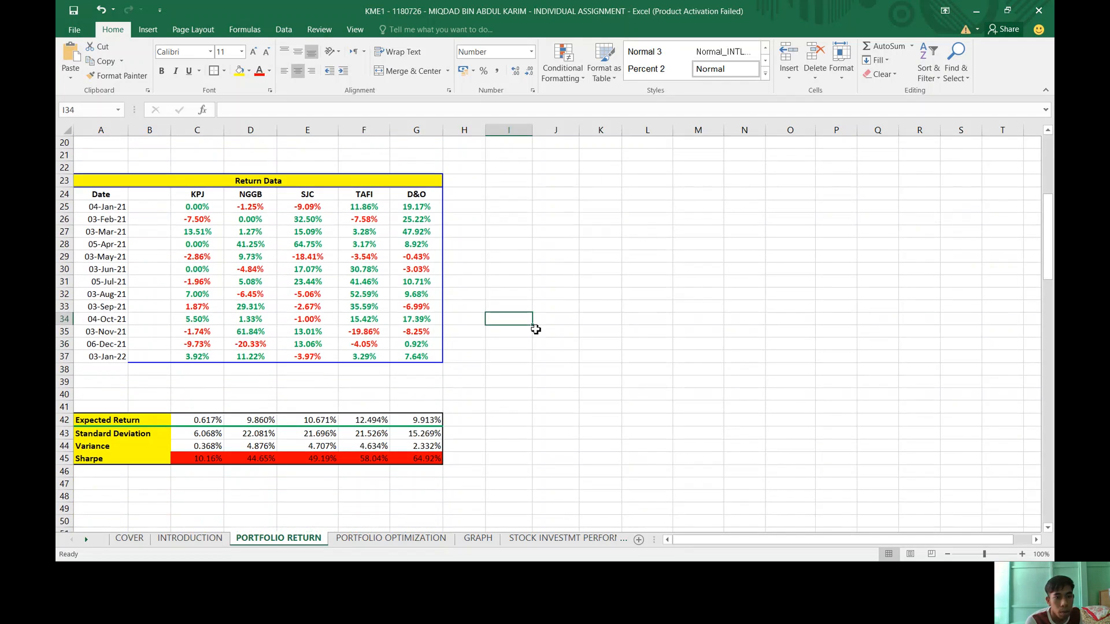
pyautogui.scroll(-3)
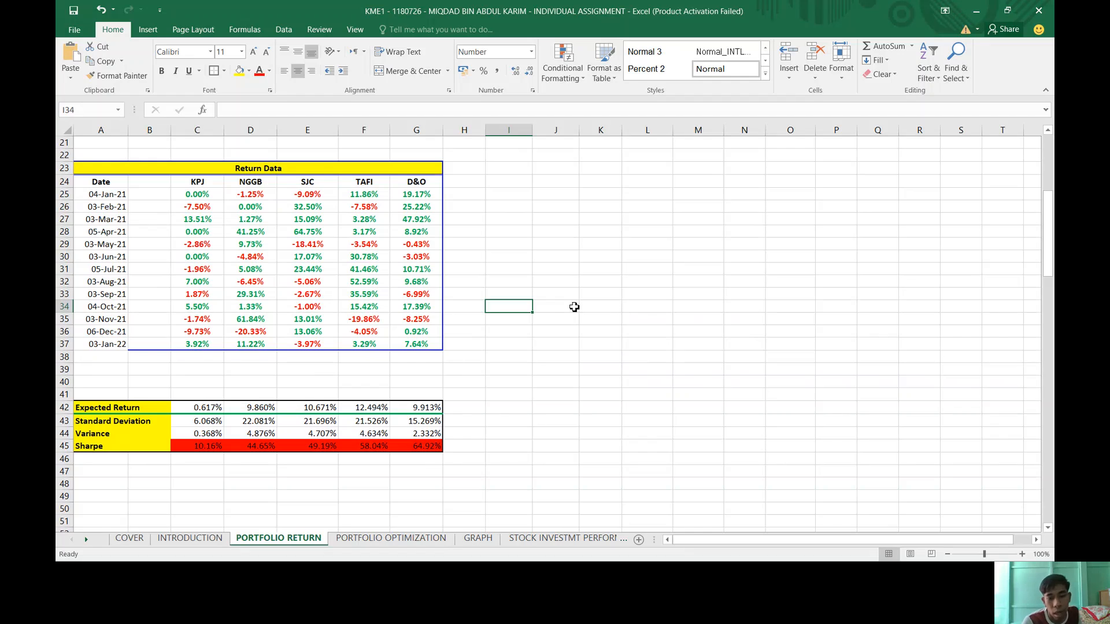
pyautogui.moveTo(545, 318)
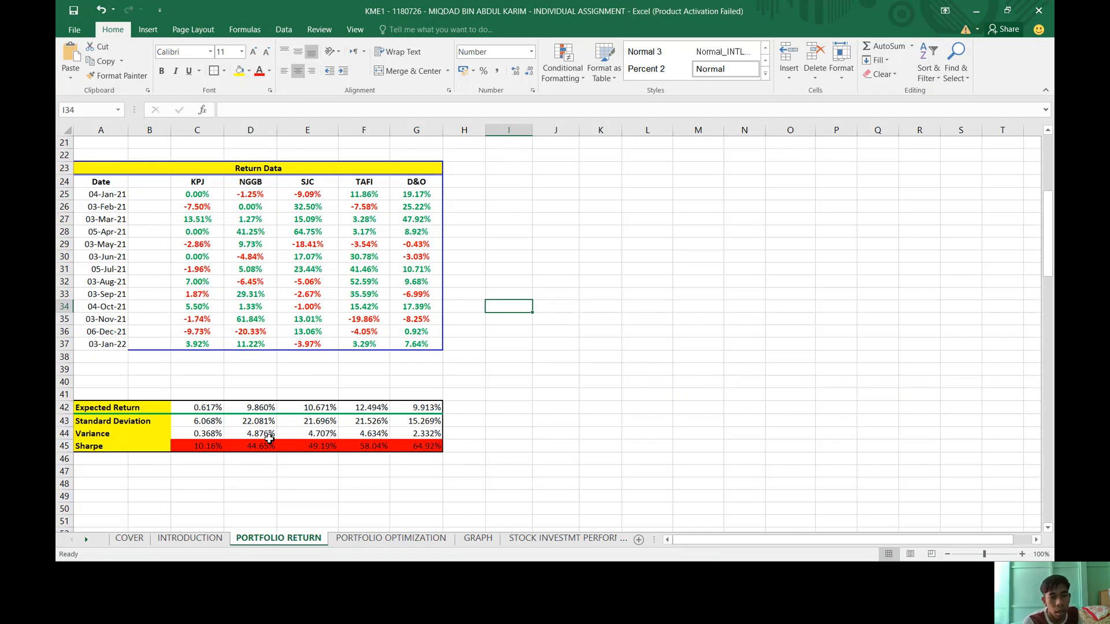
pyautogui.moveTo(222, 448)
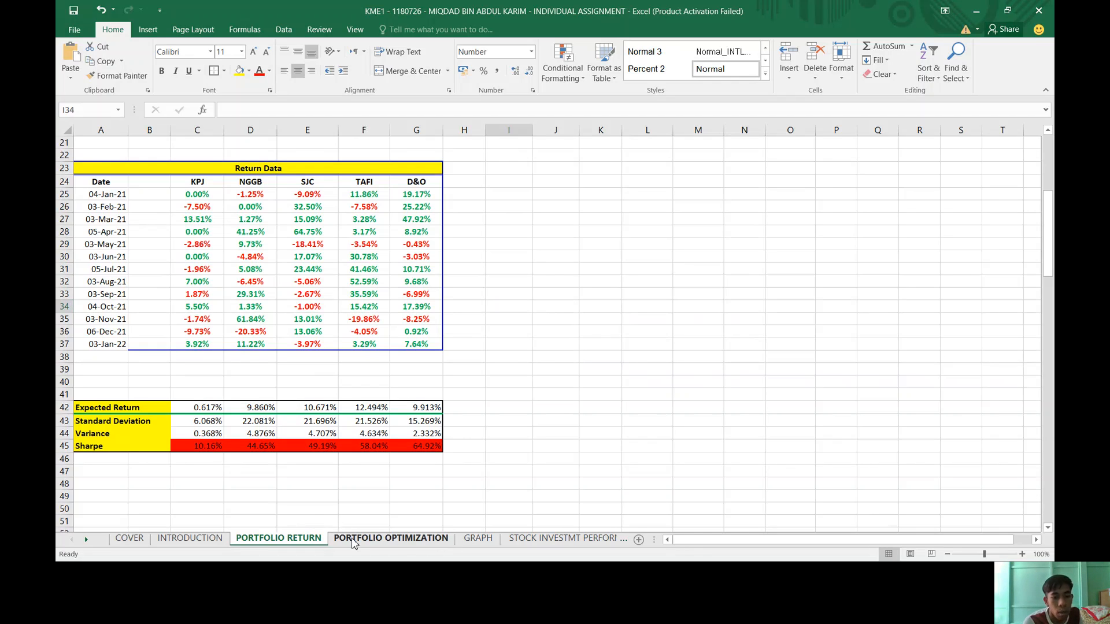
pyautogui.click(391, 537)
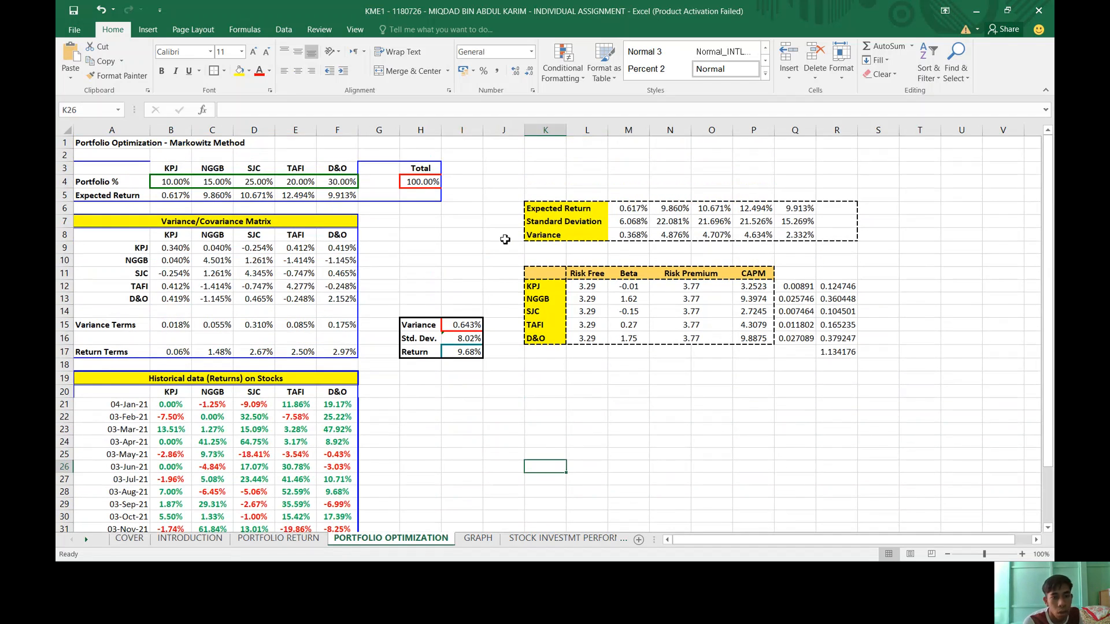
pyautogui.scroll(-3)
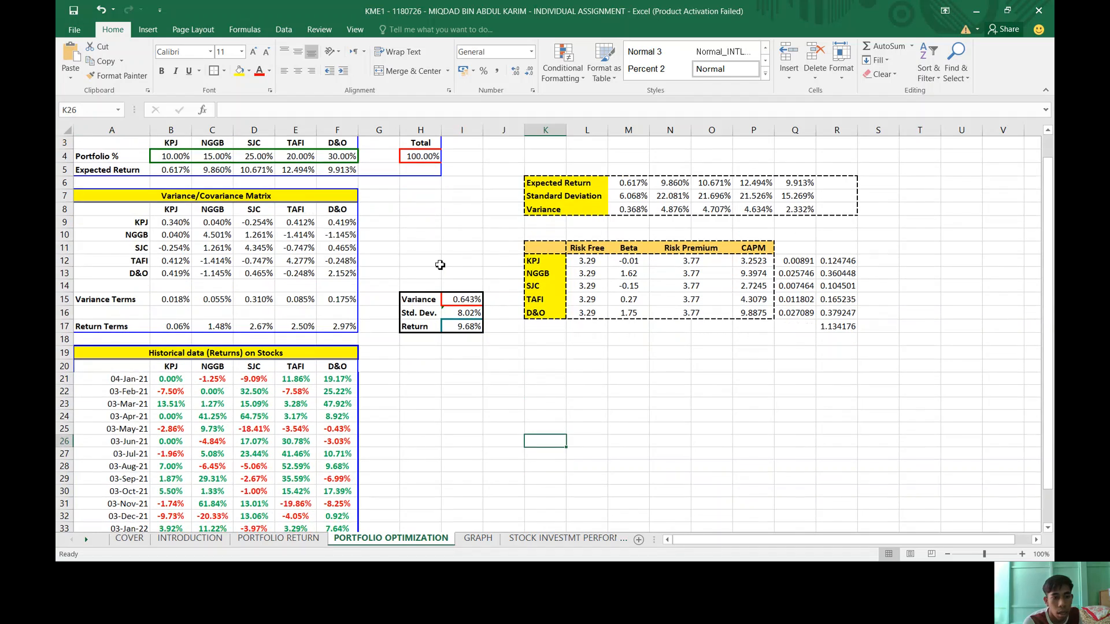
pyautogui.moveTo(245, 218)
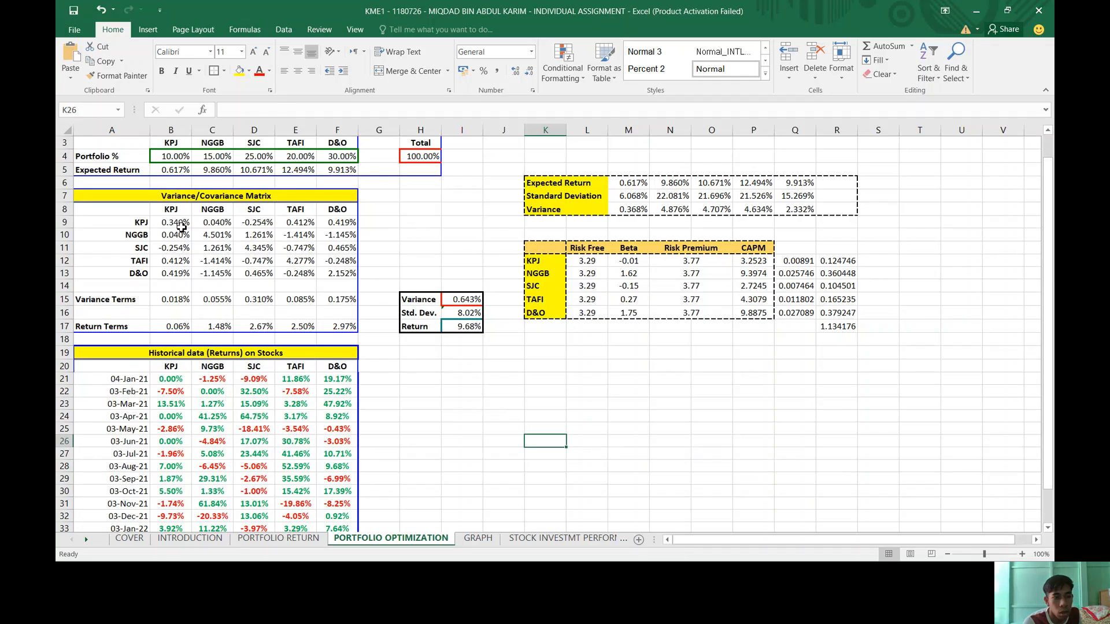
pyautogui.click(170, 299)
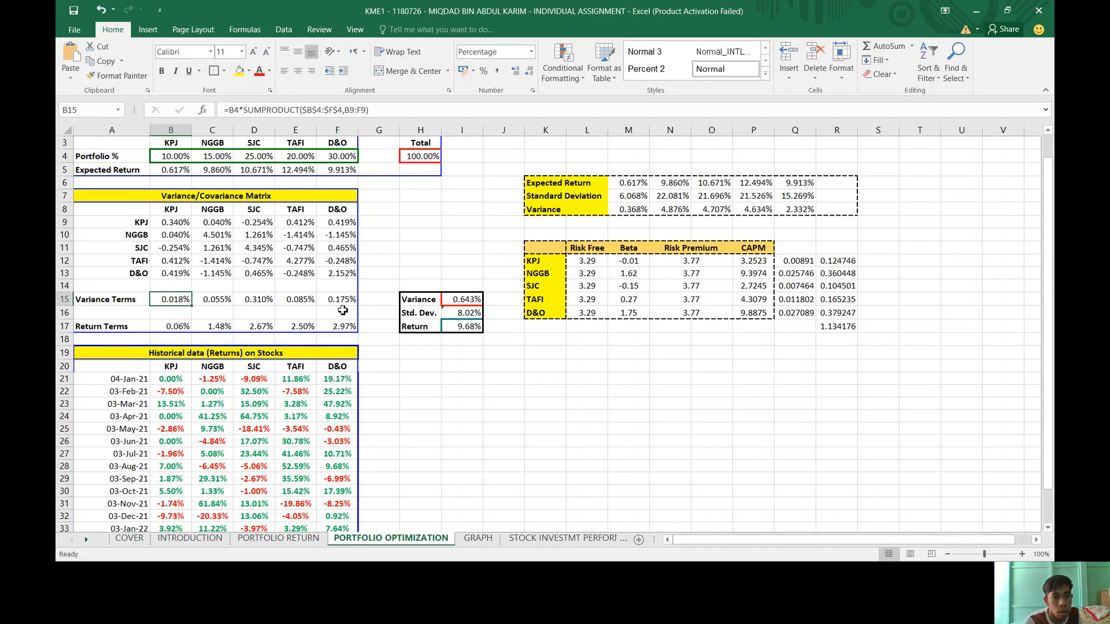
pyautogui.click(463, 299)
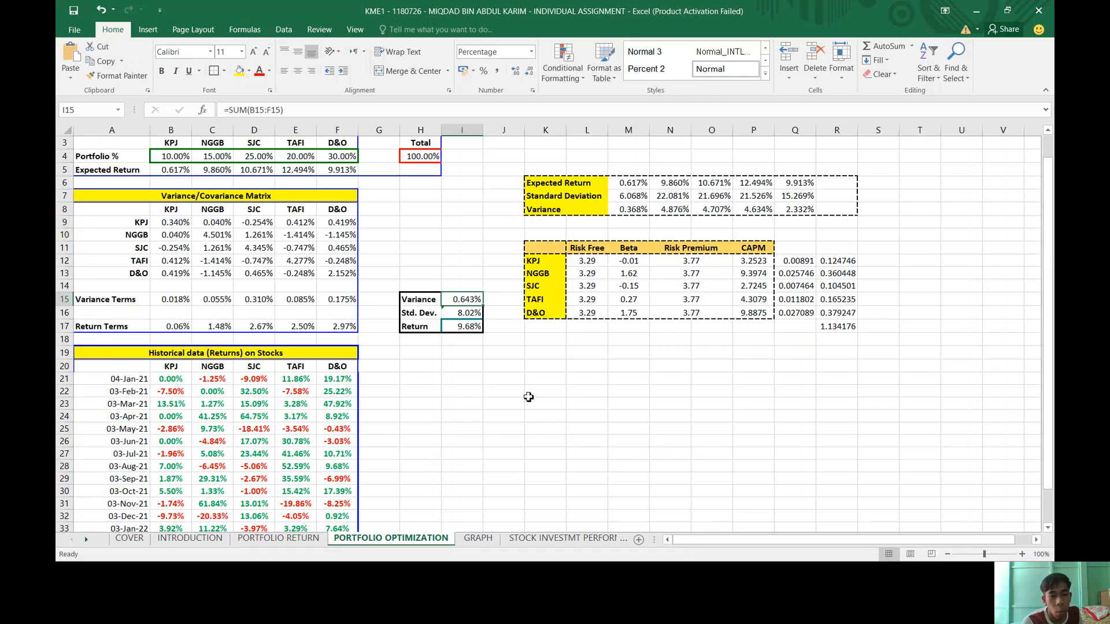
pyautogui.moveTo(480, 365)
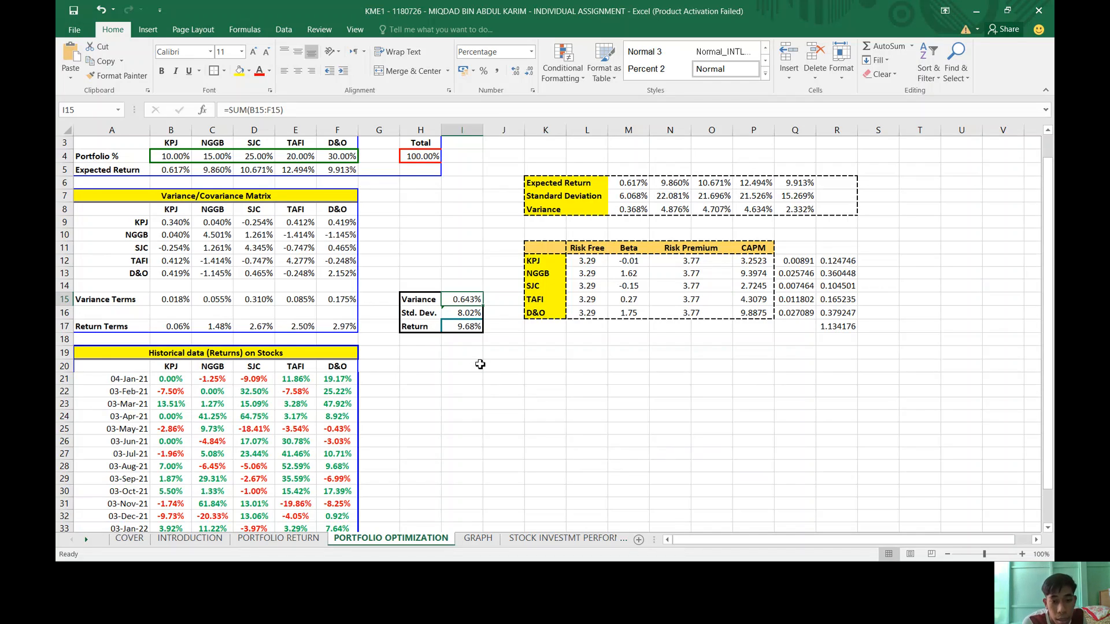
pyautogui.click(545, 366)
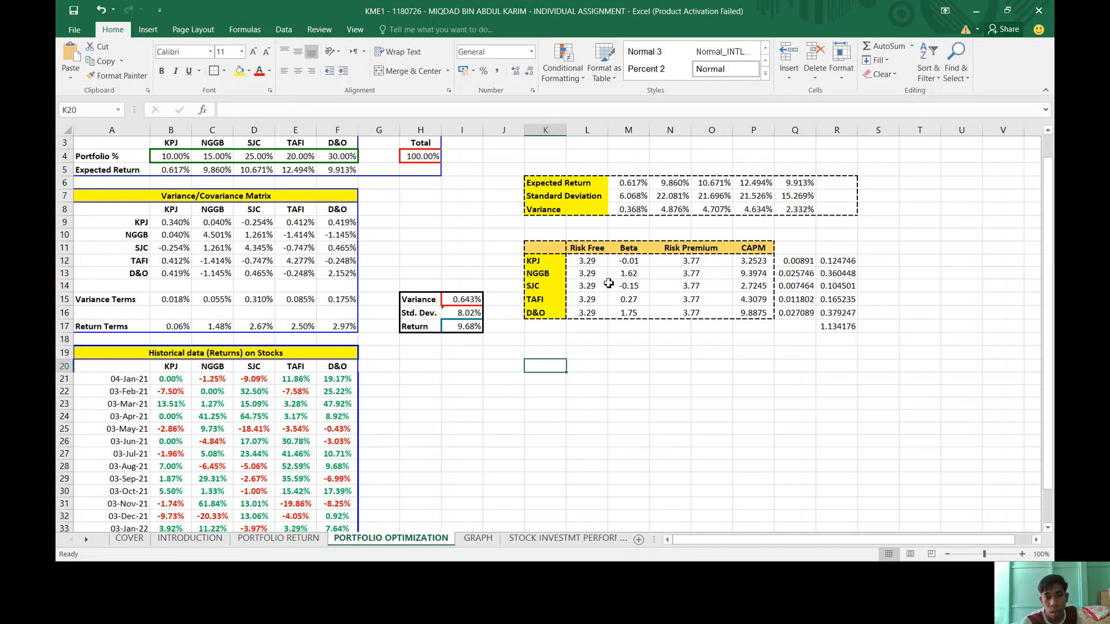
pyautogui.moveTo(584, 299)
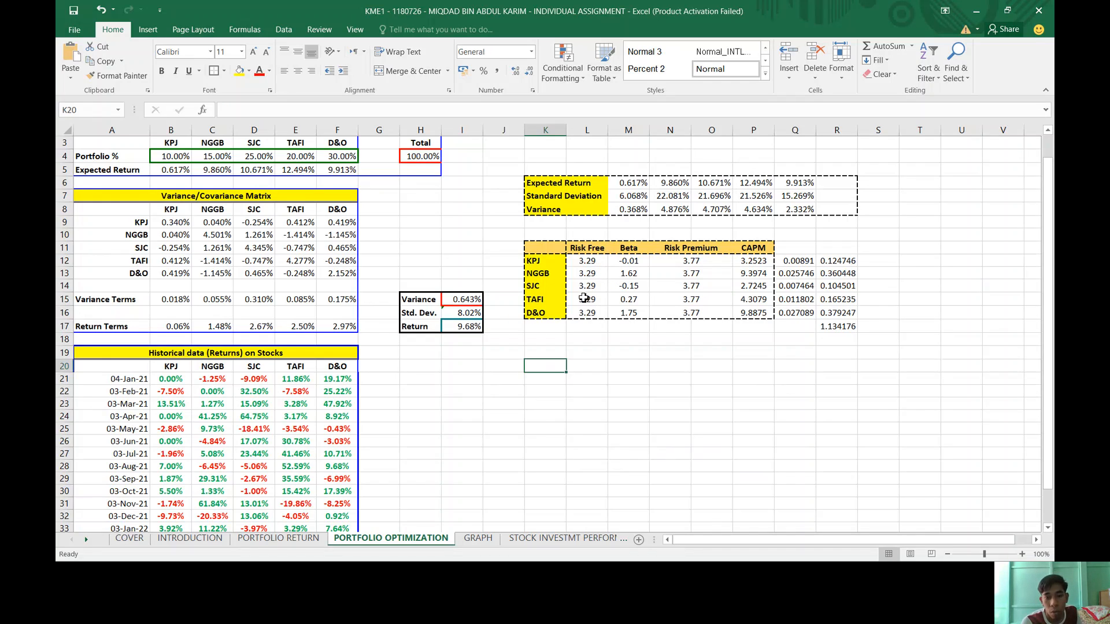
pyautogui.moveTo(595, 320)
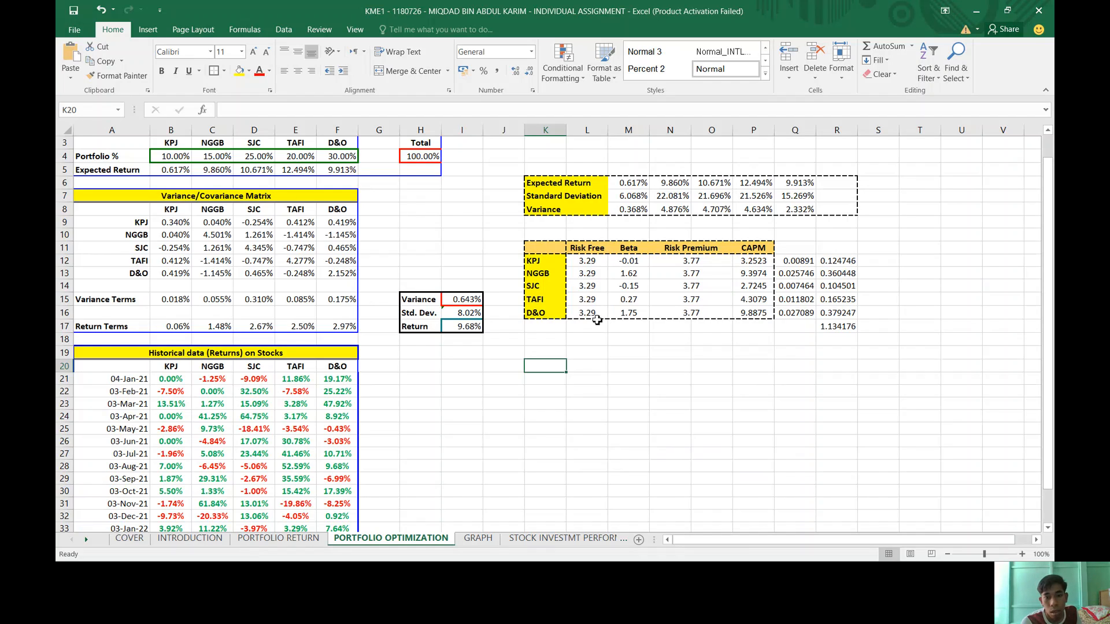
pyautogui.moveTo(565, 274)
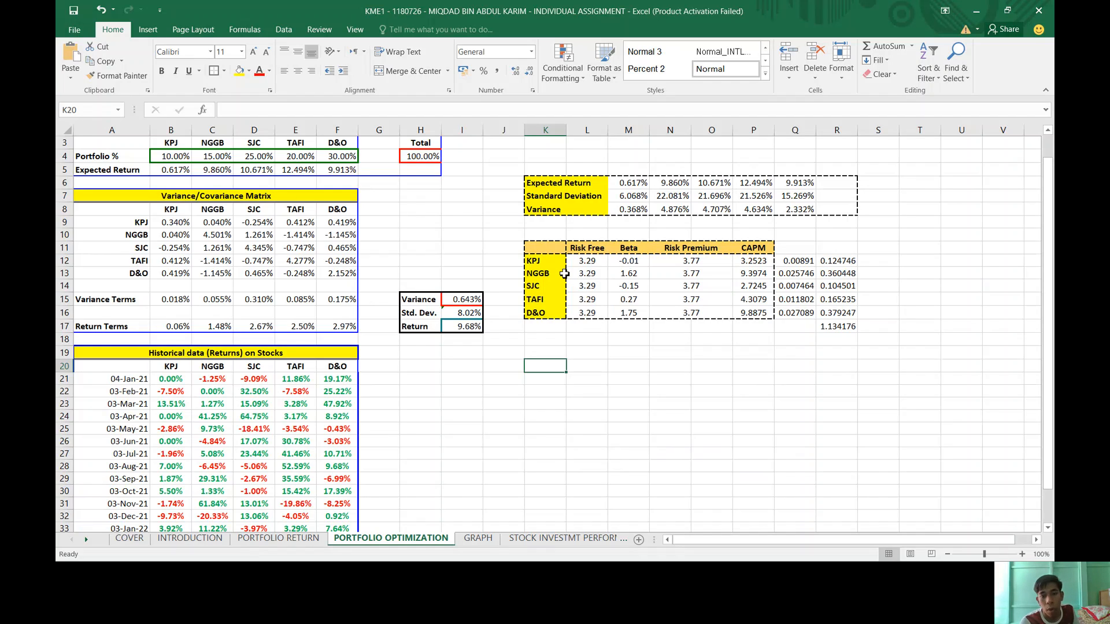
pyautogui.moveTo(625, 306)
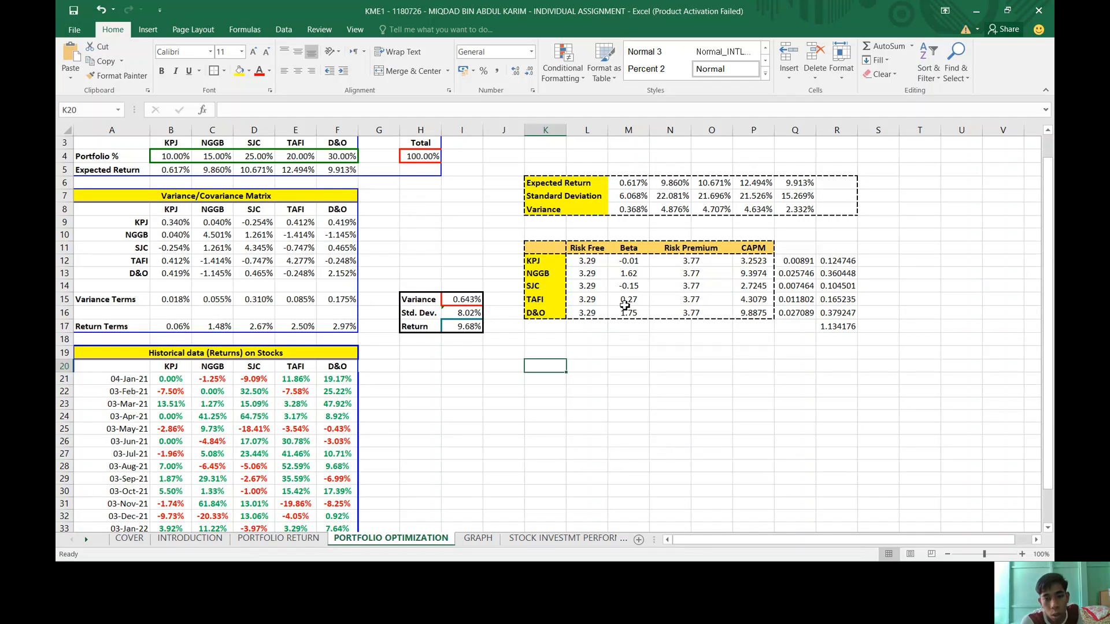
pyautogui.moveTo(632, 288)
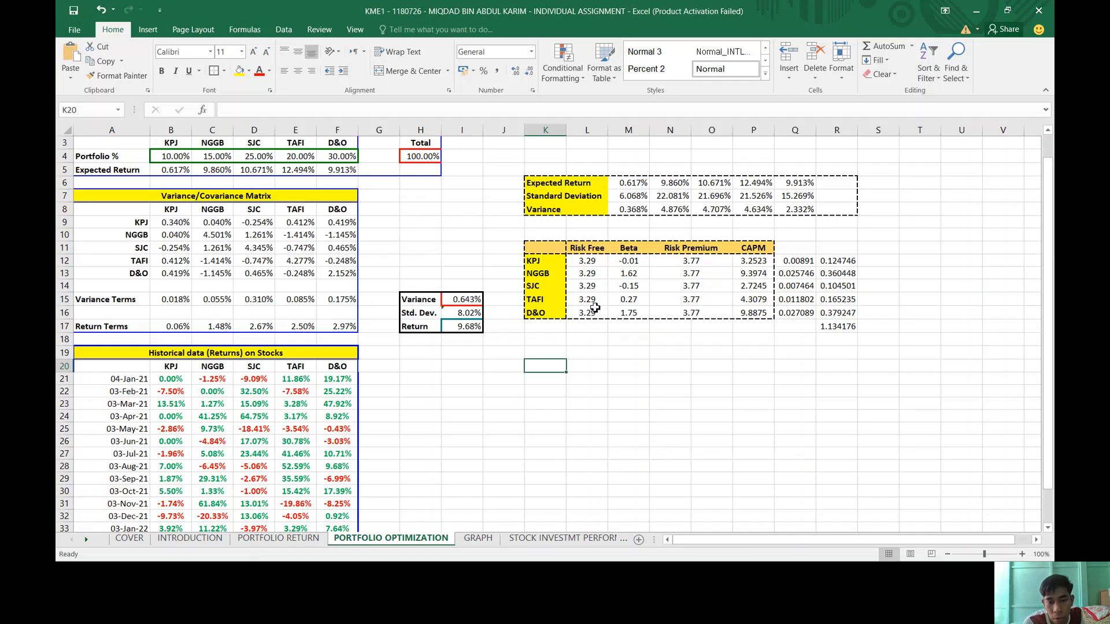
pyautogui.moveTo(573, 325)
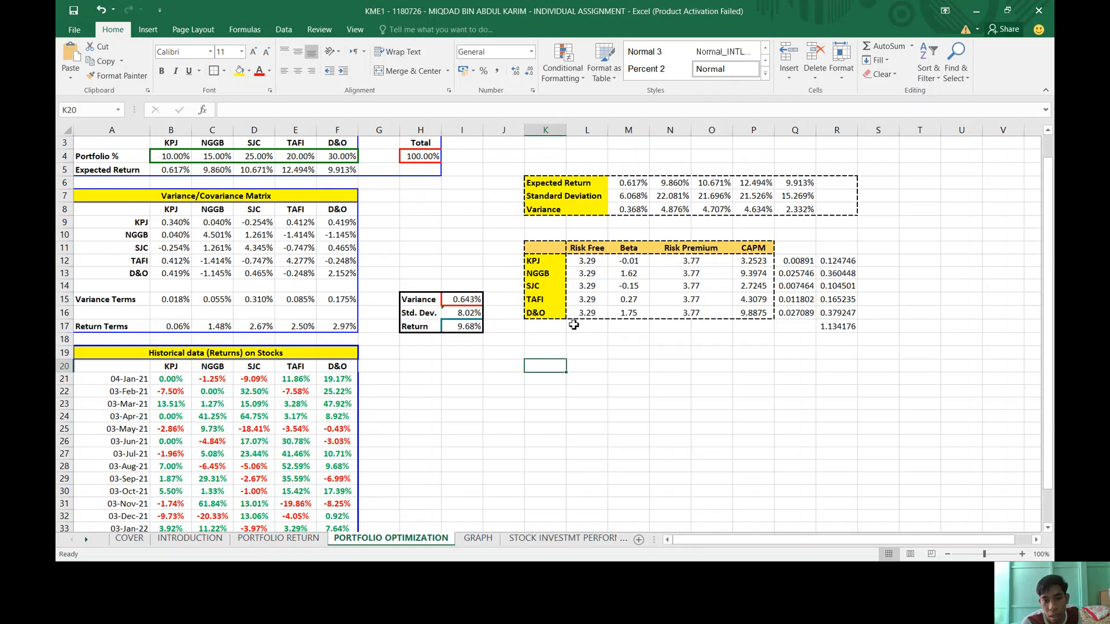
pyautogui.moveTo(619, 335)
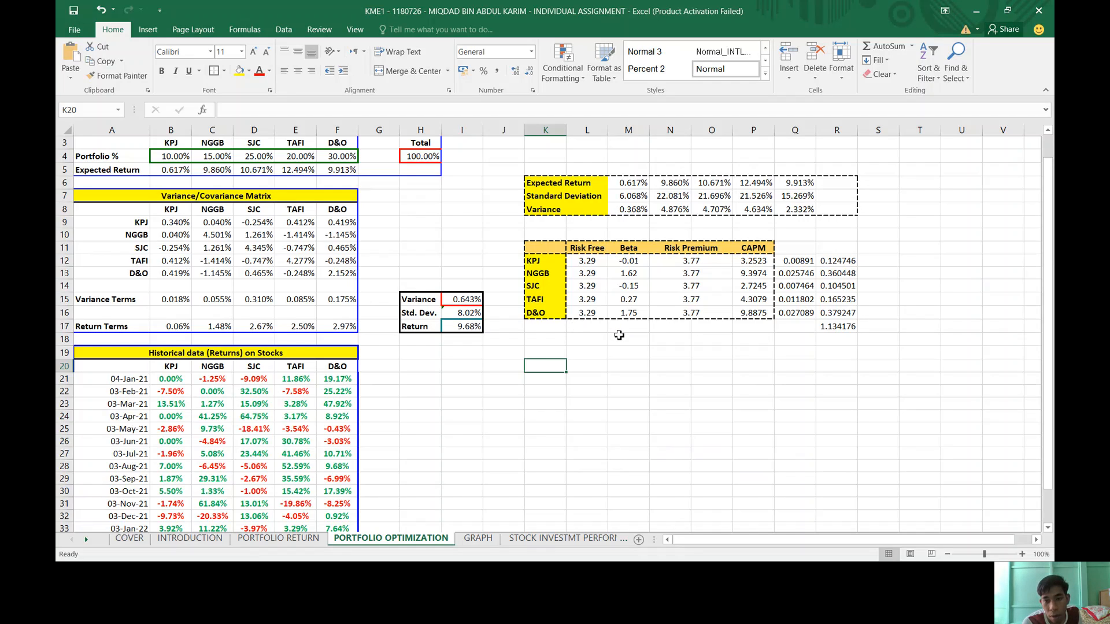
pyautogui.click(712, 366)
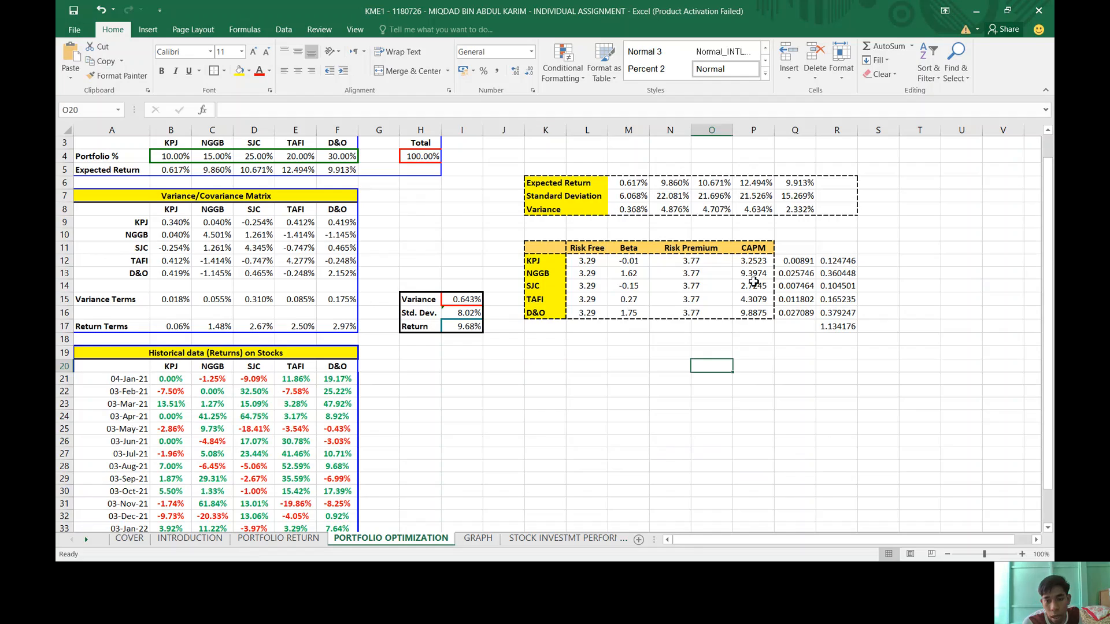
pyautogui.moveTo(753, 306)
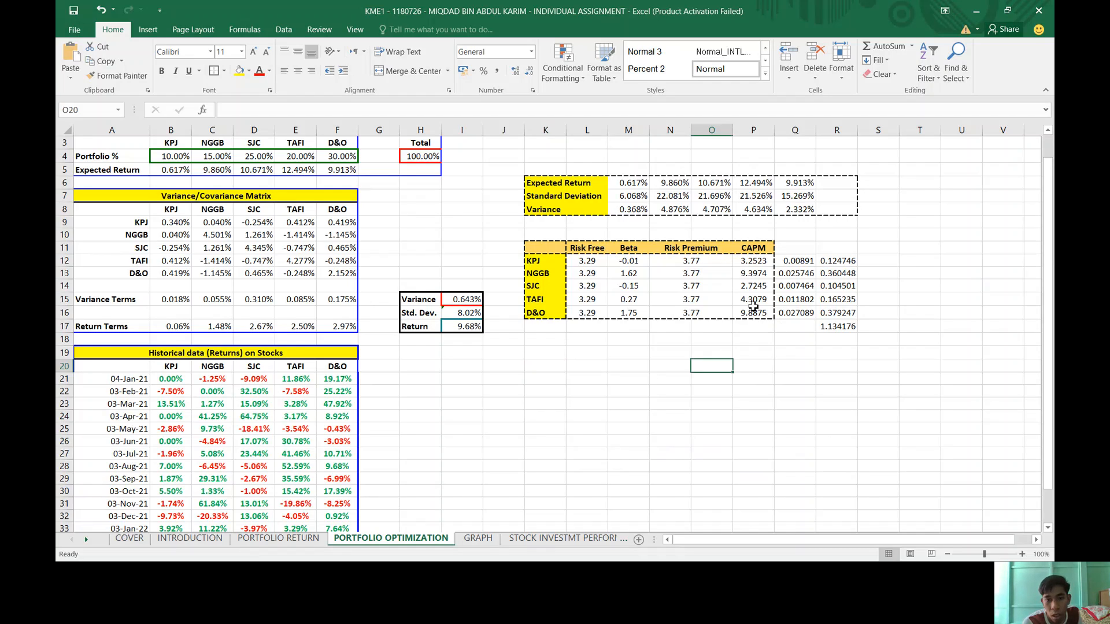
pyautogui.click(628, 391)
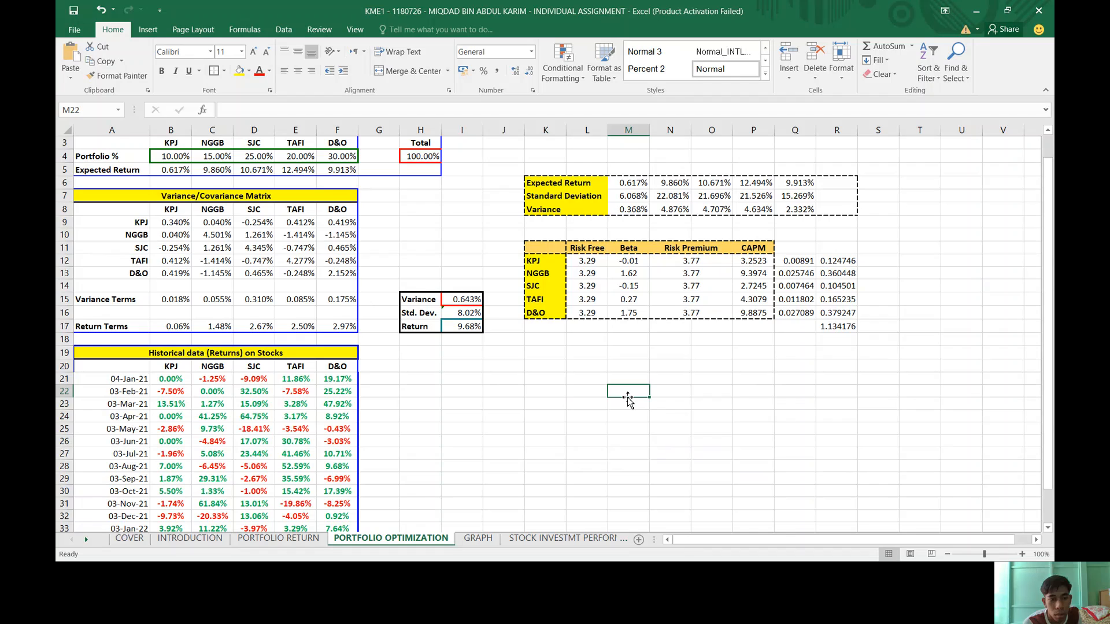
pyautogui.scroll(-3)
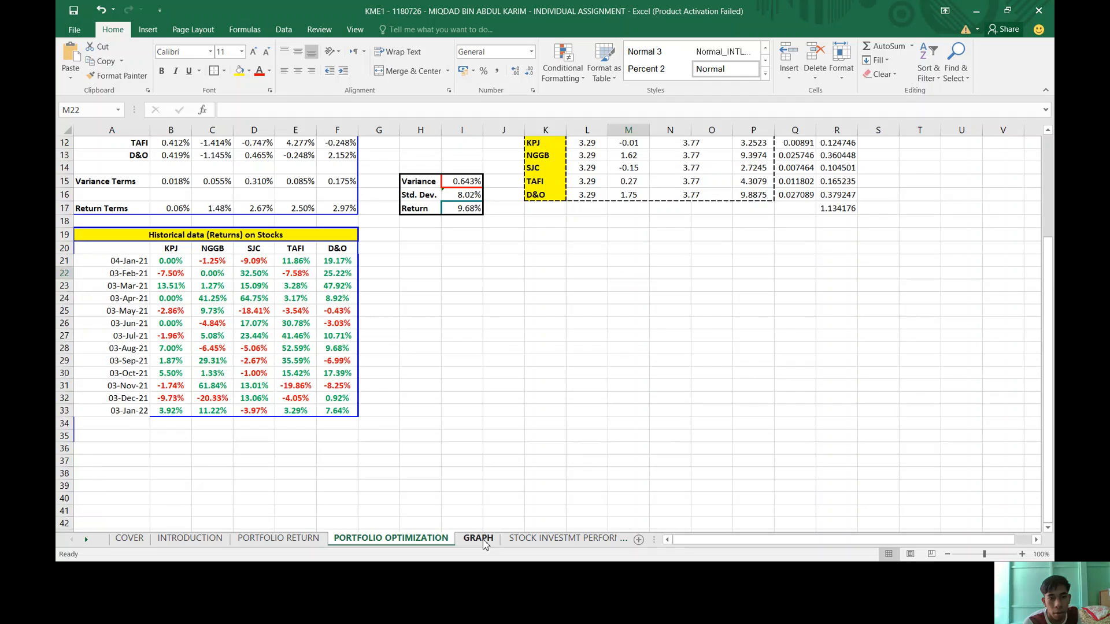
# - Review the GRAPH sheet's input, correlation and covariance tables beside the efficient frontier chart
pyautogui.click(477, 538)
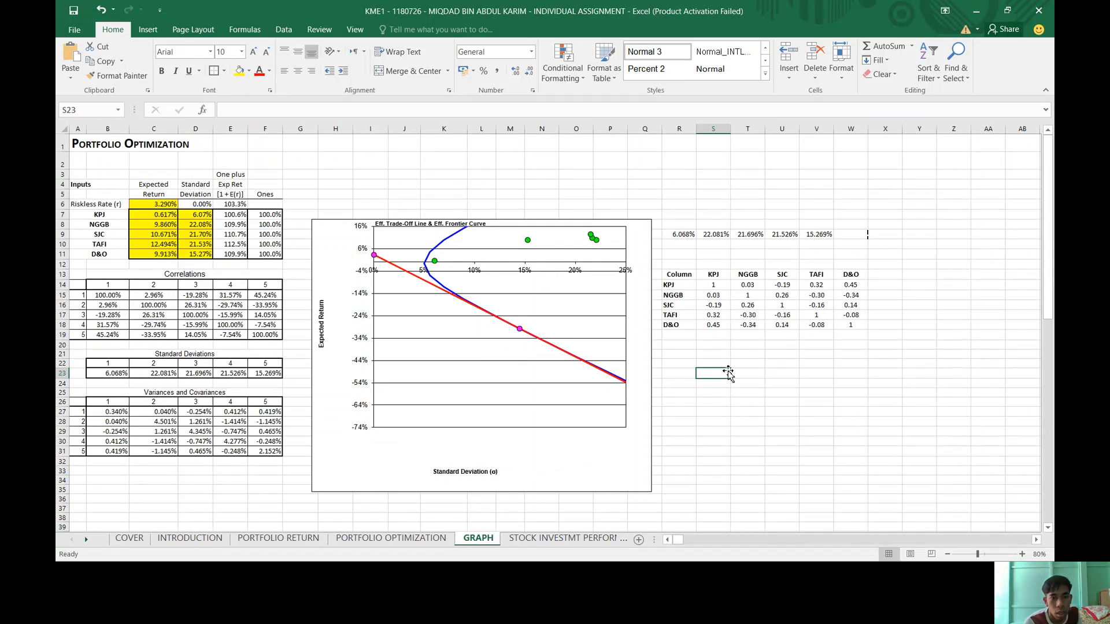
pyautogui.scroll(-3)
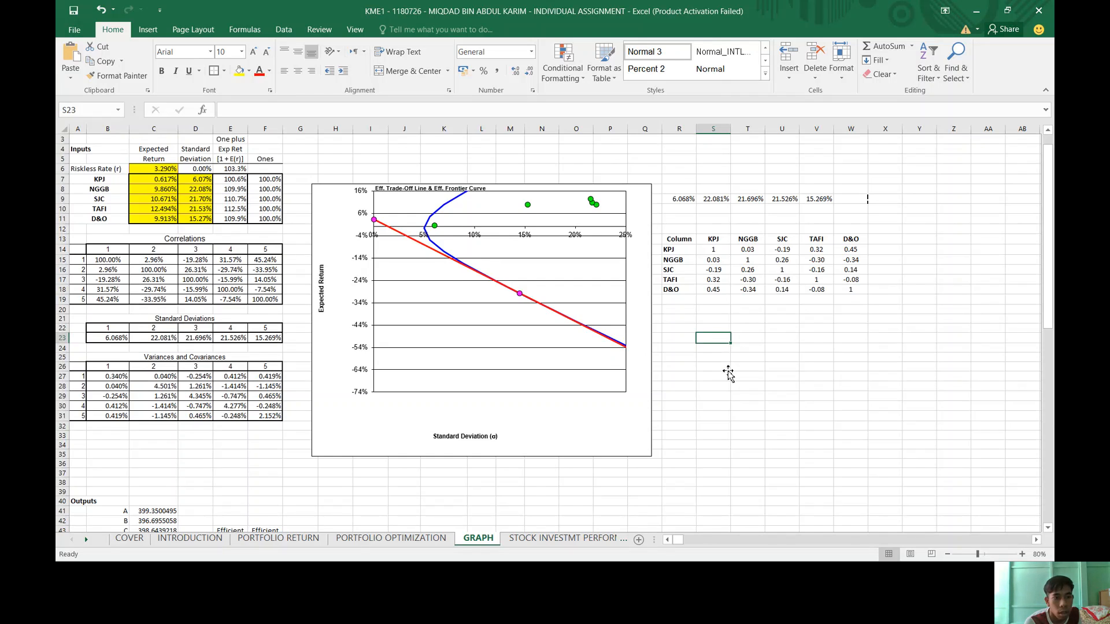
pyautogui.scroll(-3)
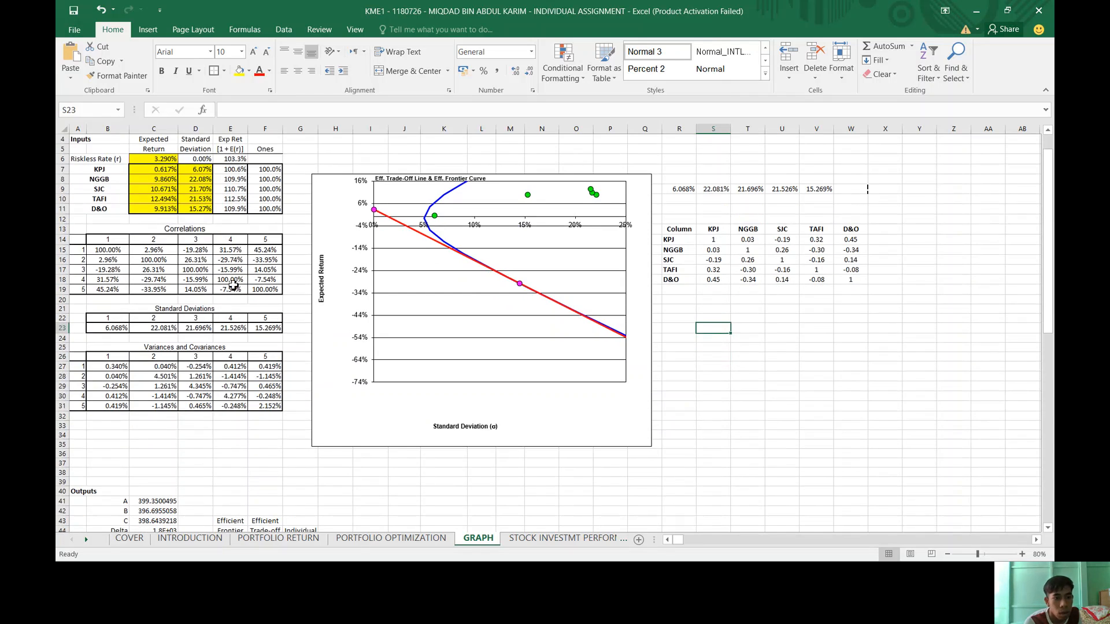
pyautogui.moveTo(838, 371)
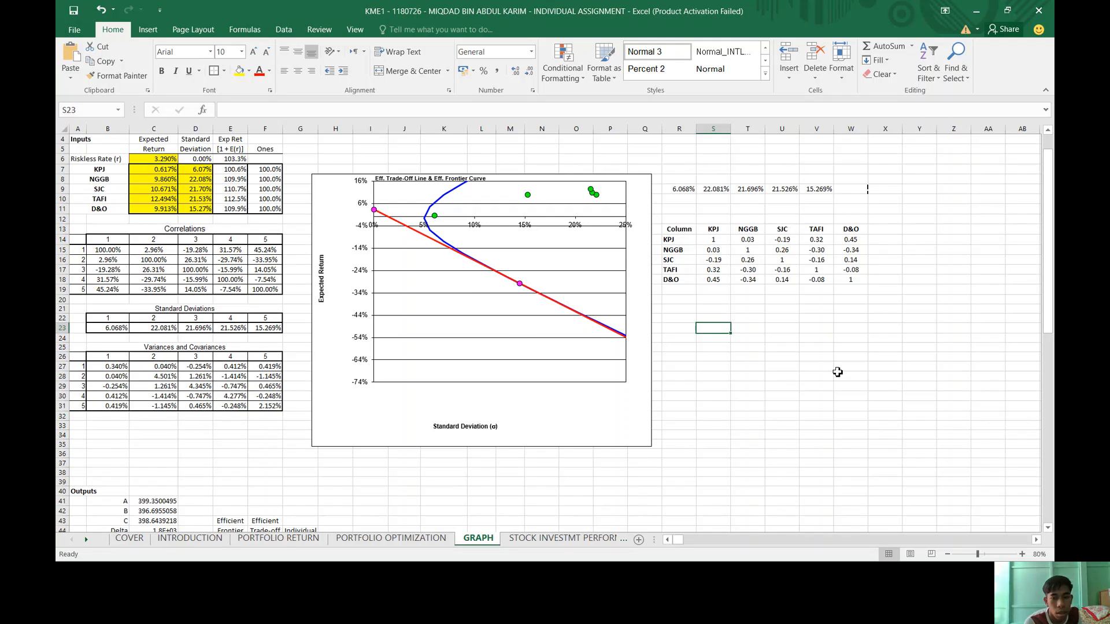
pyautogui.scroll(-3)
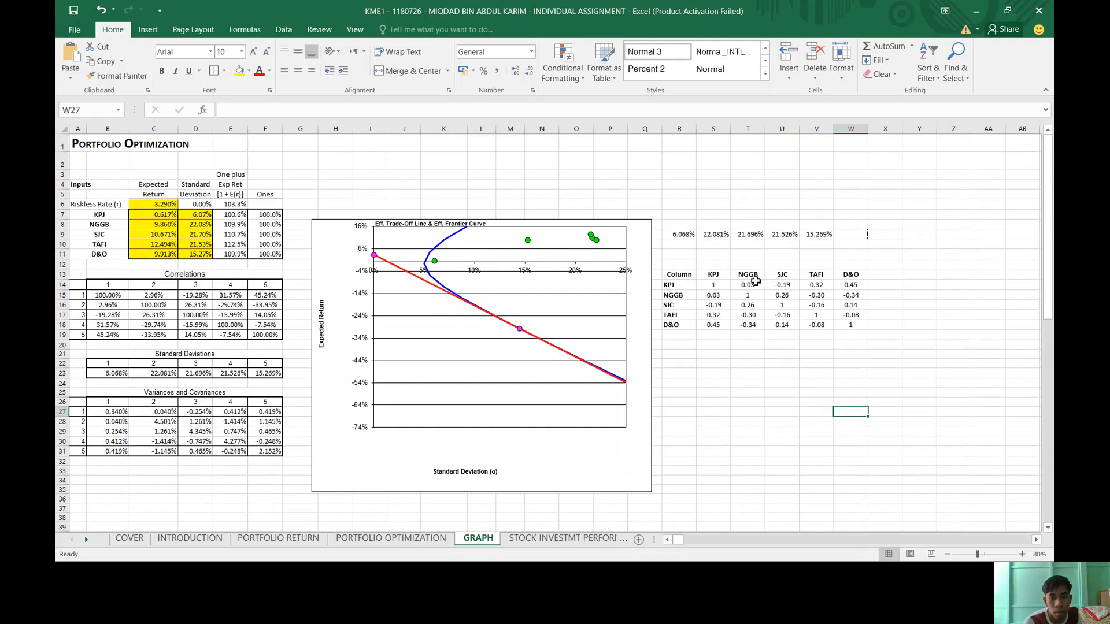
pyautogui.moveTo(722, 285)
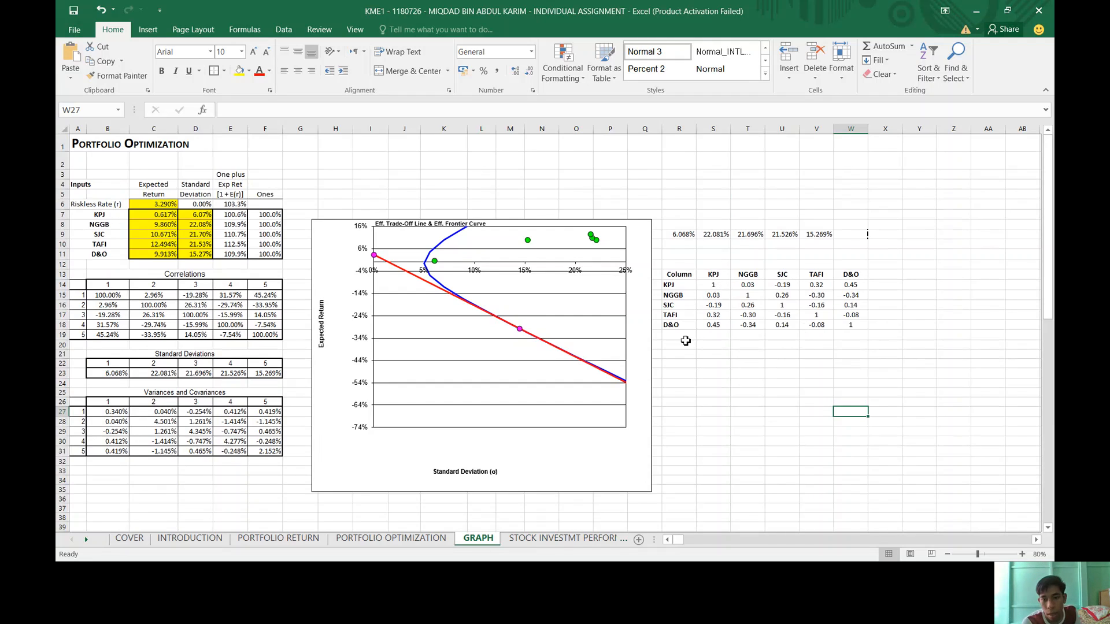
pyautogui.moveTo(736, 398)
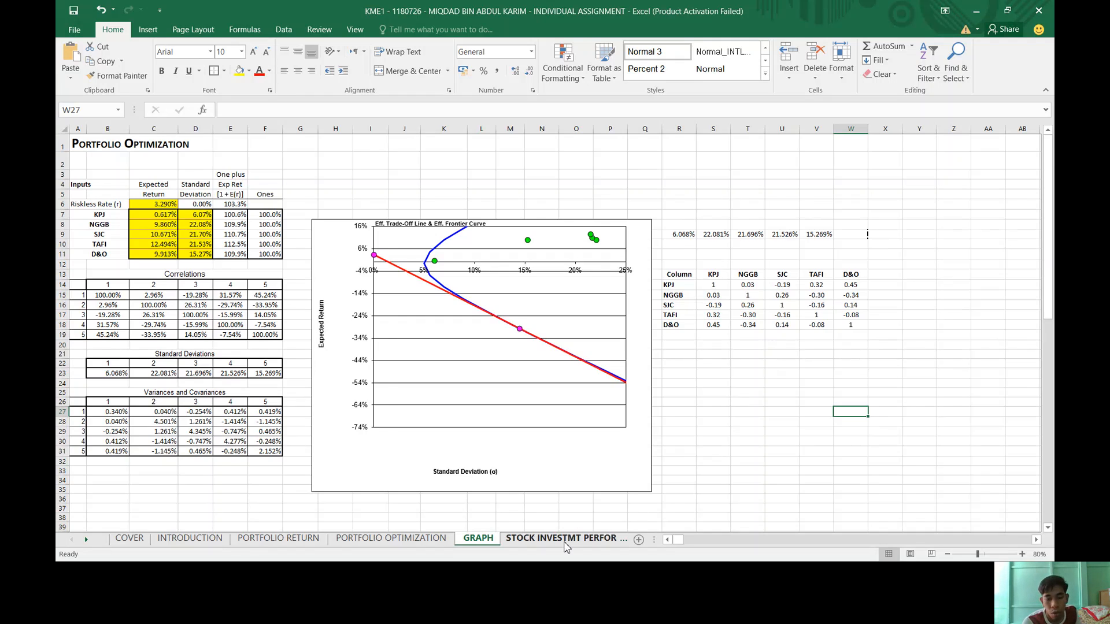
pyautogui.click(566, 537)
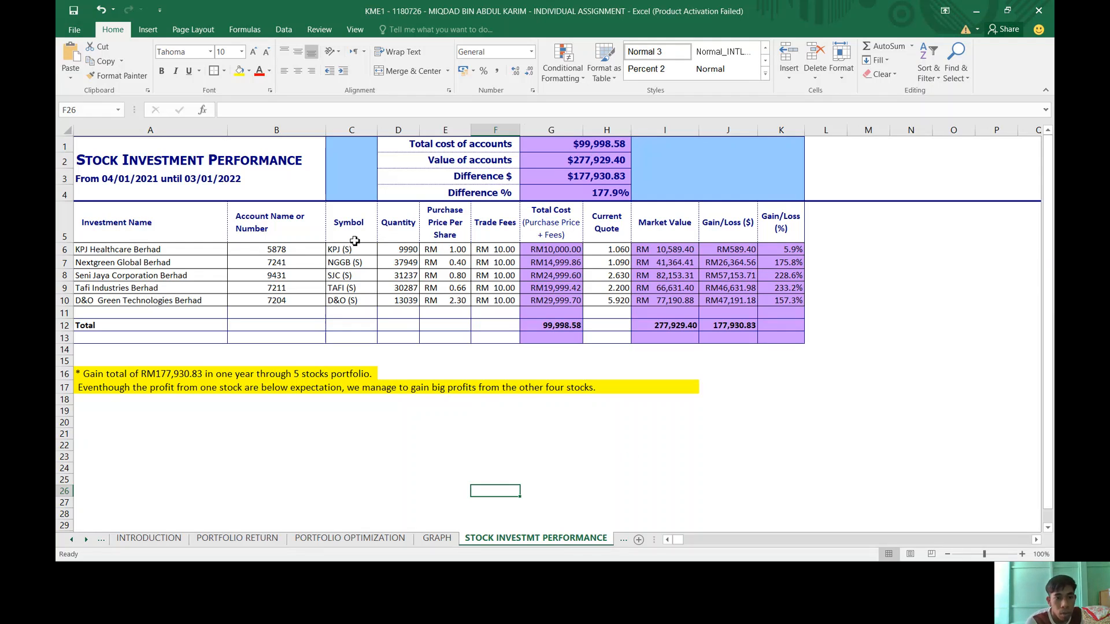
pyautogui.moveTo(499, 223)
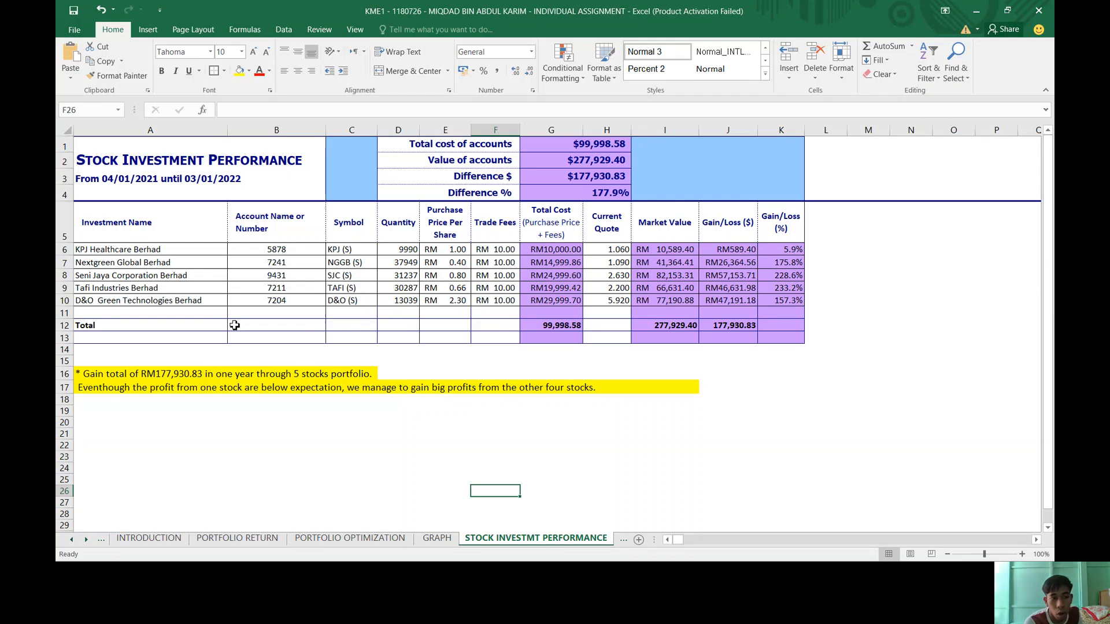
pyautogui.moveTo(567, 249)
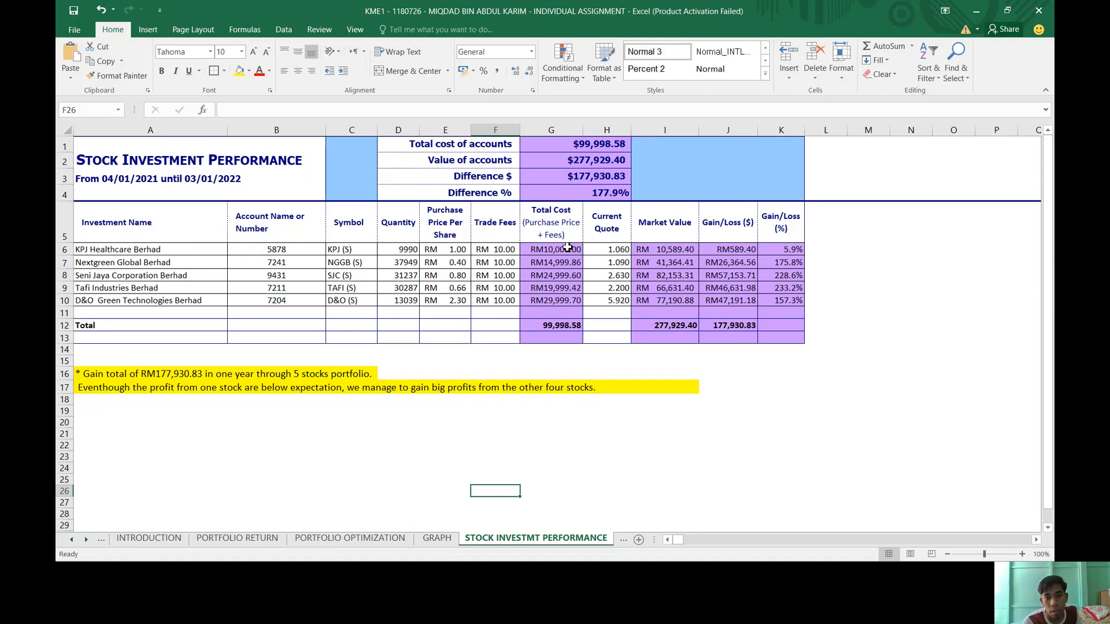
pyautogui.moveTo(479, 227)
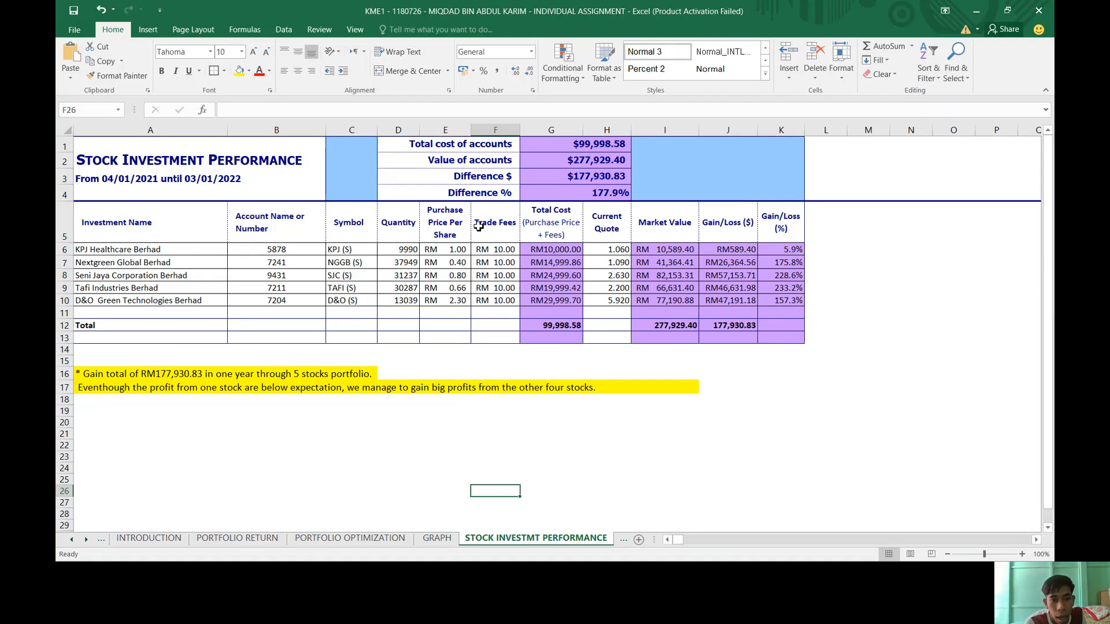
pyautogui.moveTo(403, 233)
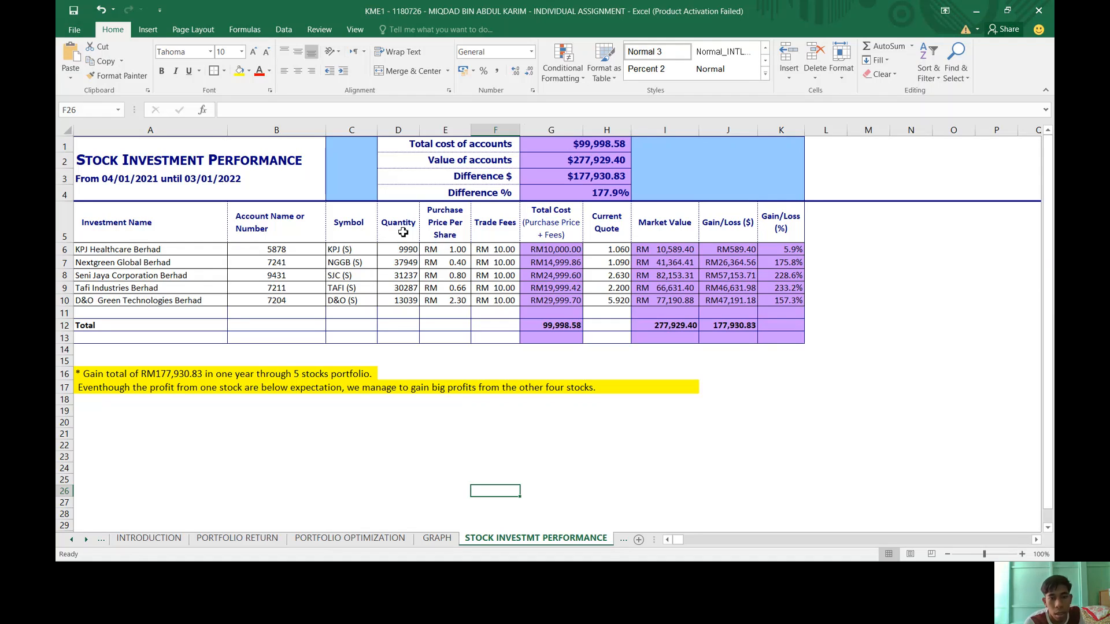
pyautogui.moveTo(406, 260)
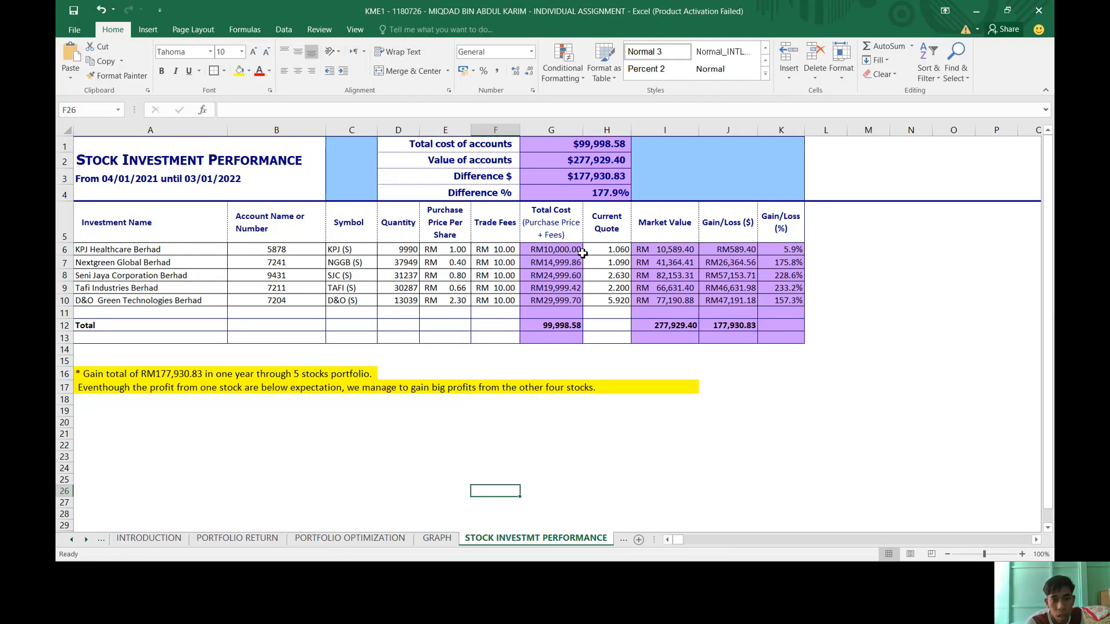
pyautogui.moveTo(404, 271)
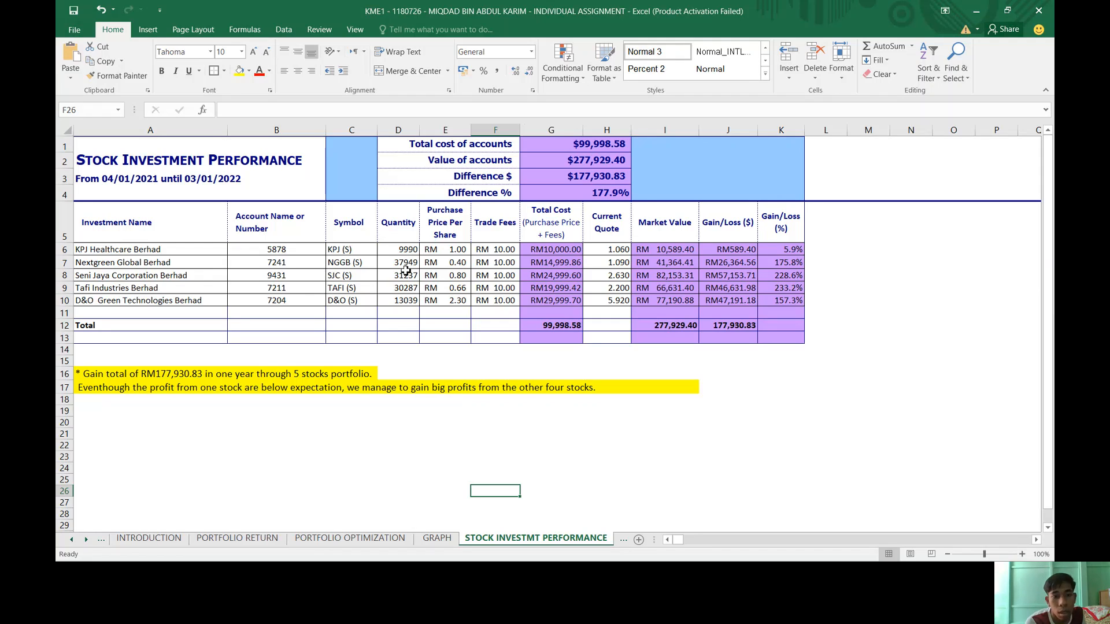
pyautogui.moveTo(390, 274)
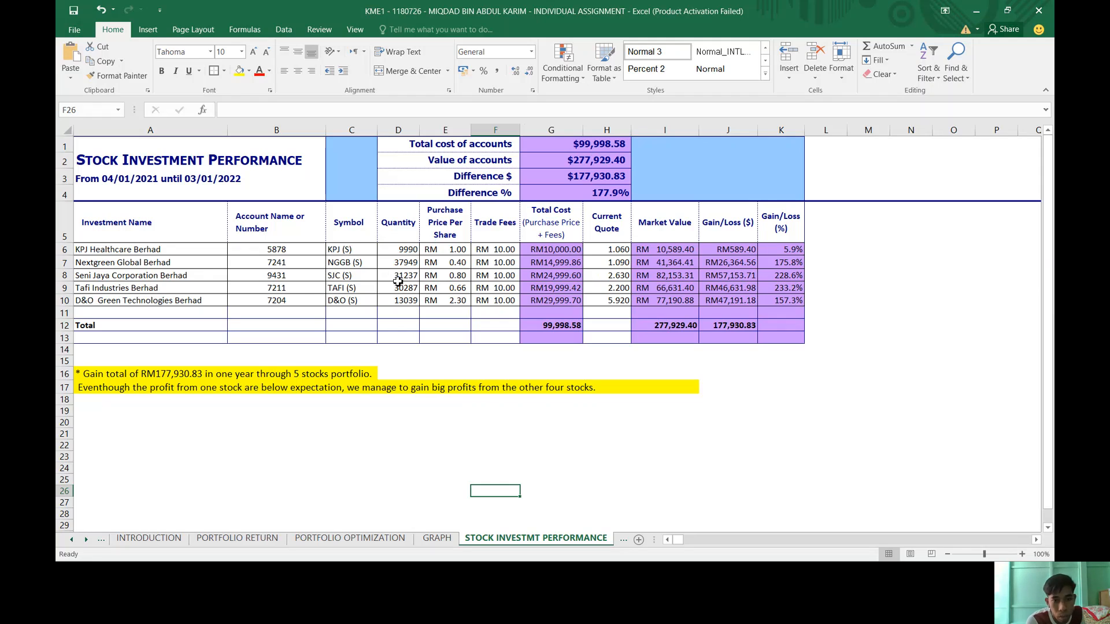
pyautogui.moveTo(405, 286)
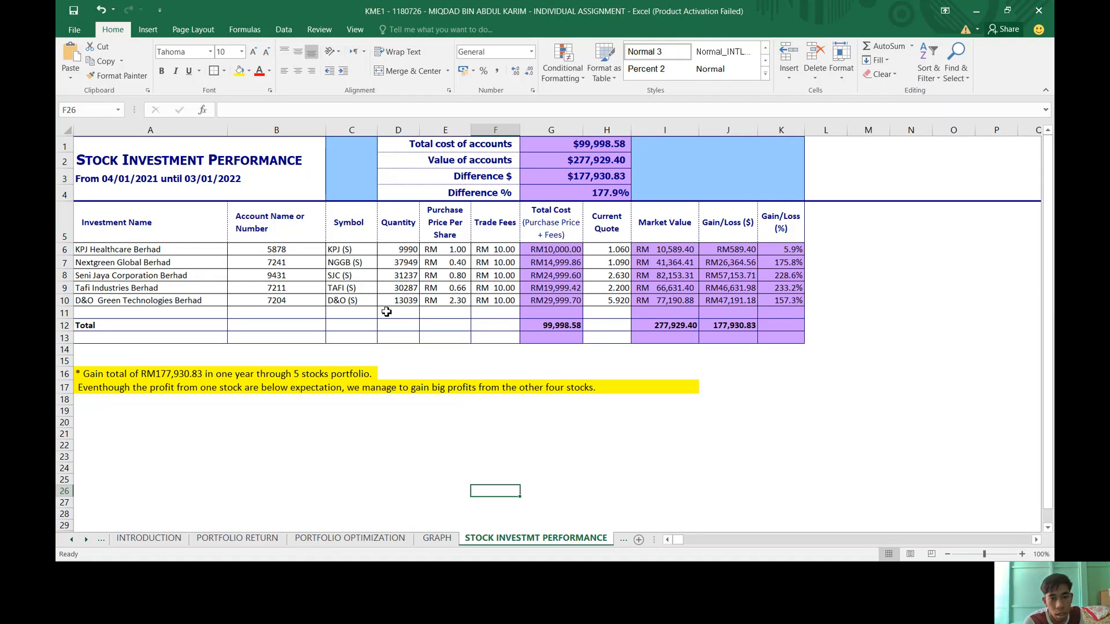
pyautogui.moveTo(398, 312)
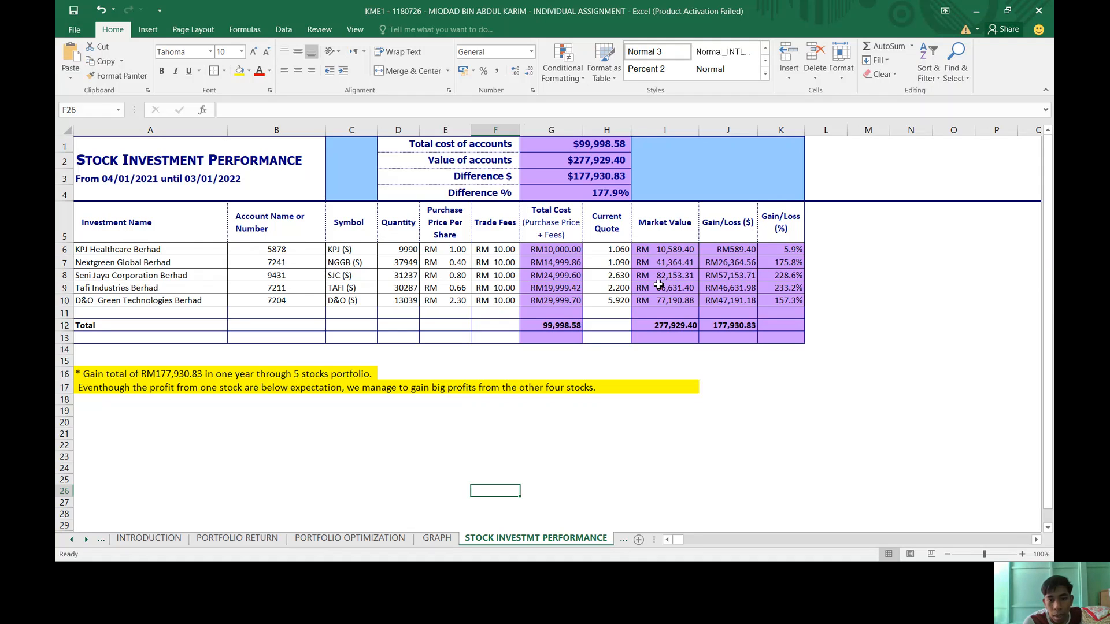
pyautogui.moveTo(554, 334)
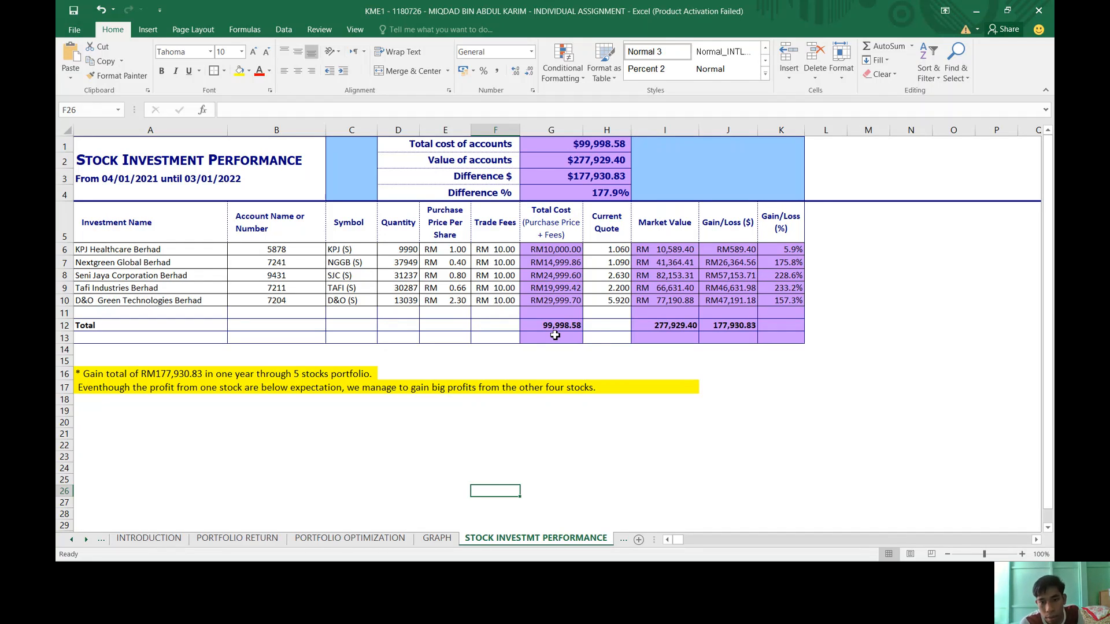
pyautogui.moveTo(760, 360)
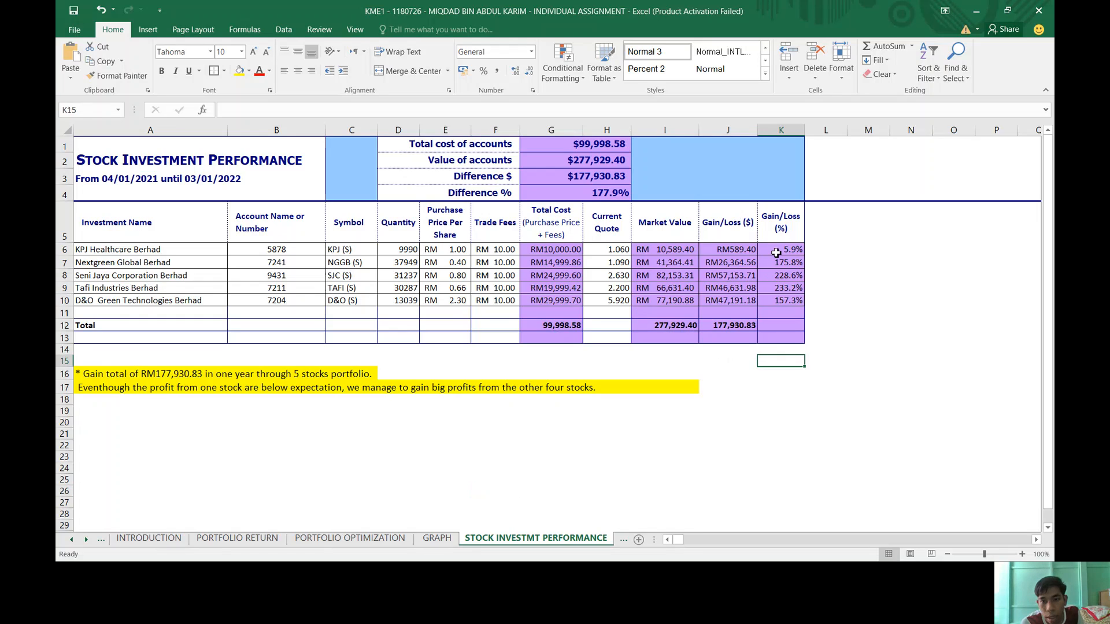
pyautogui.moveTo(833, 265)
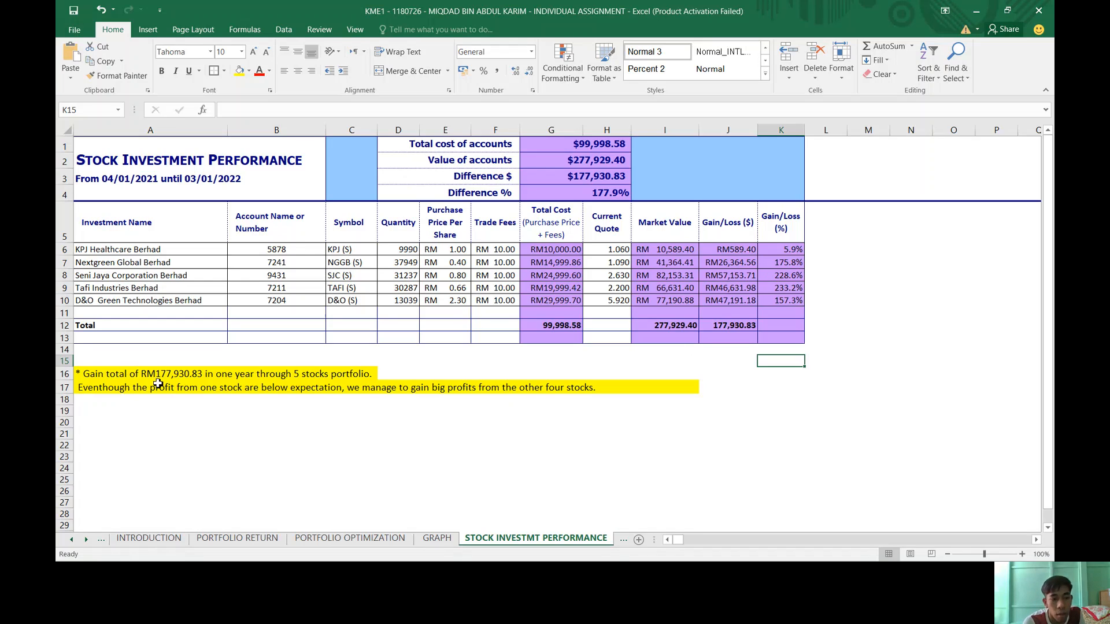
pyautogui.moveTo(164, 384)
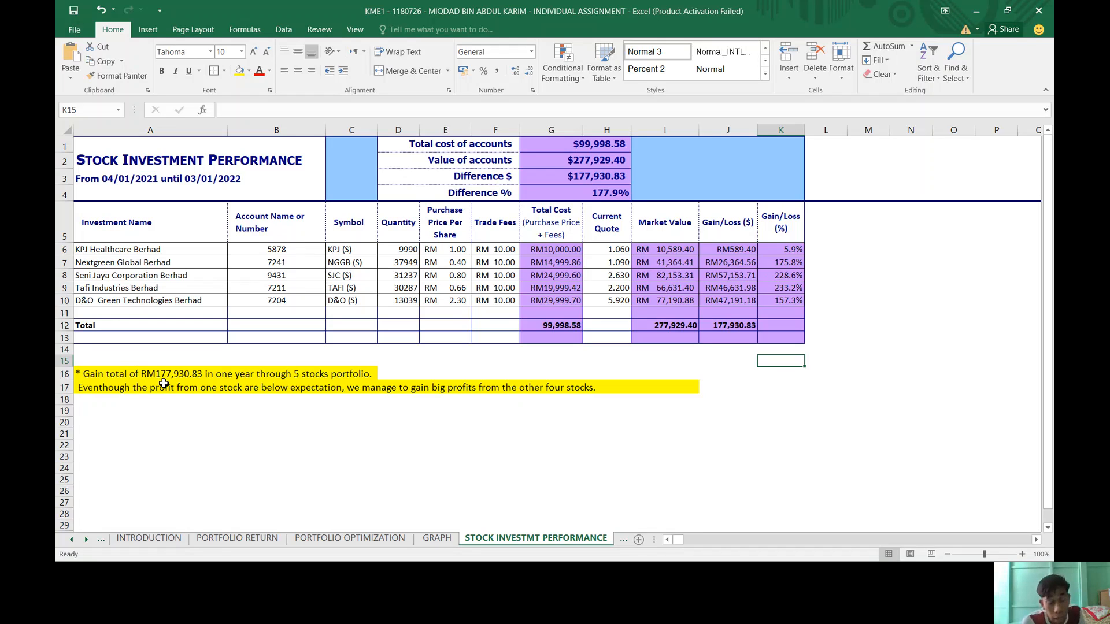
pyautogui.moveTo(199, 388)
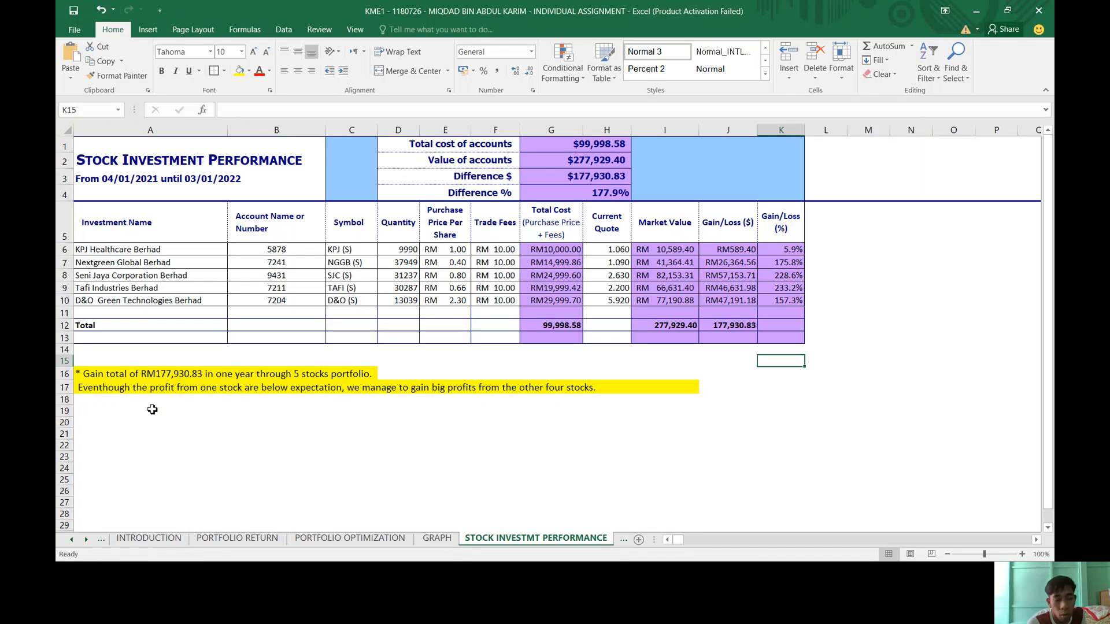
pyautogui.moveTo(277, 403)
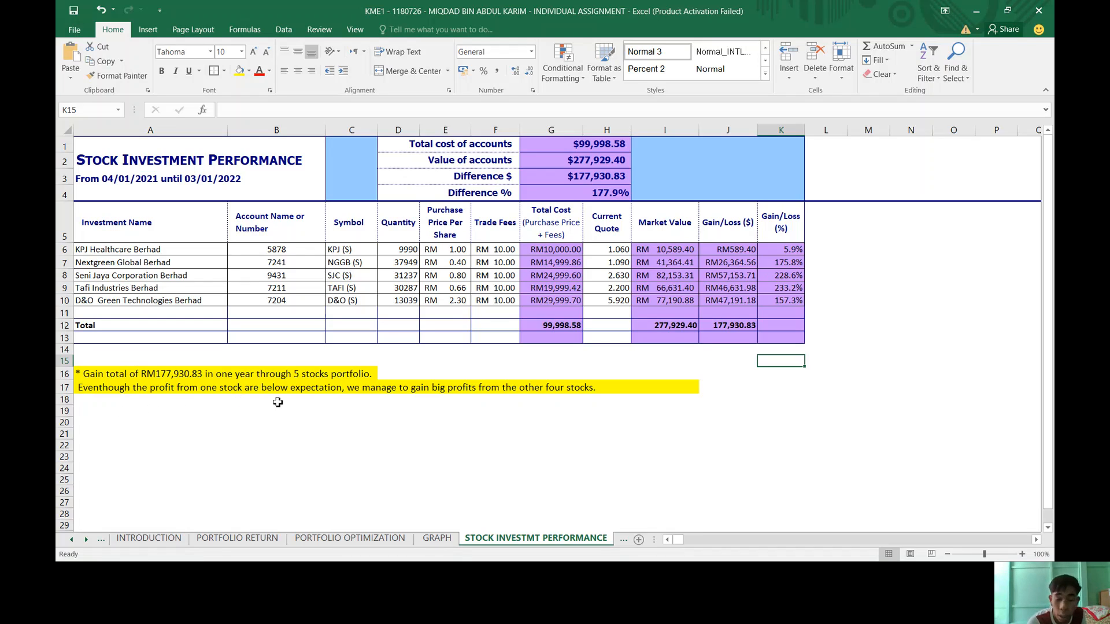
pyautogui.moveTo(285, 402)
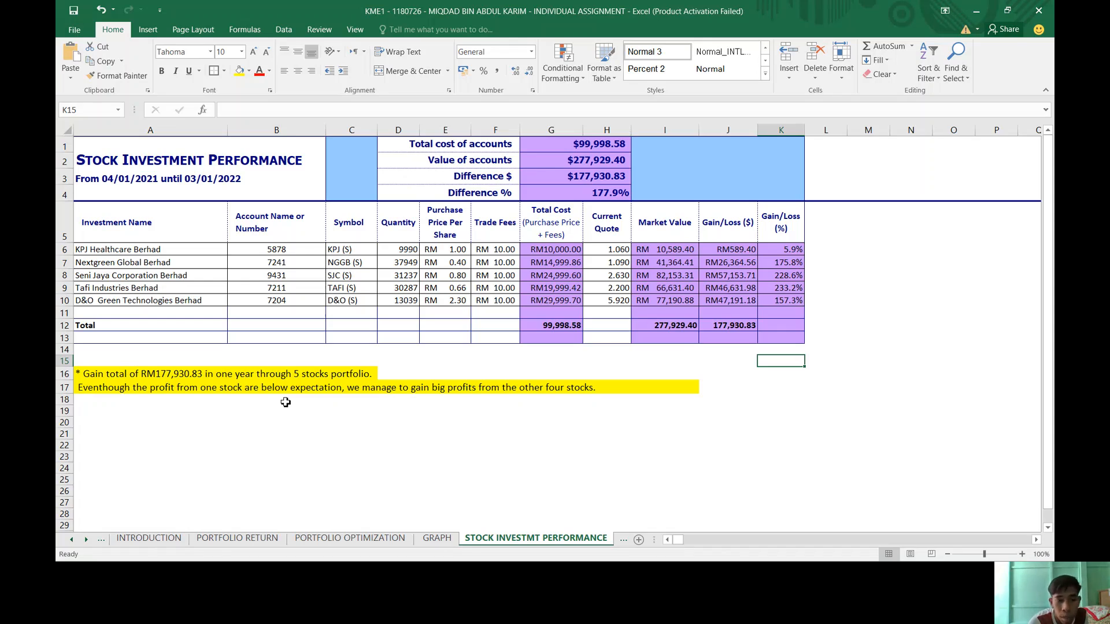
pyautogui.moveTo(365, 406)
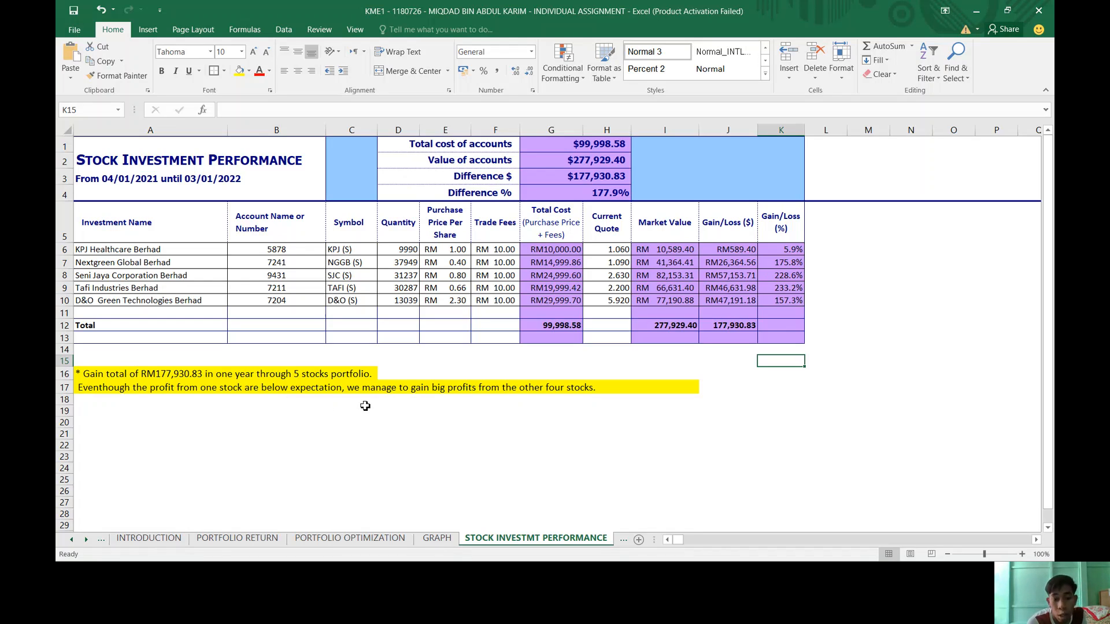
pyautogui.moveTo(417, 403)
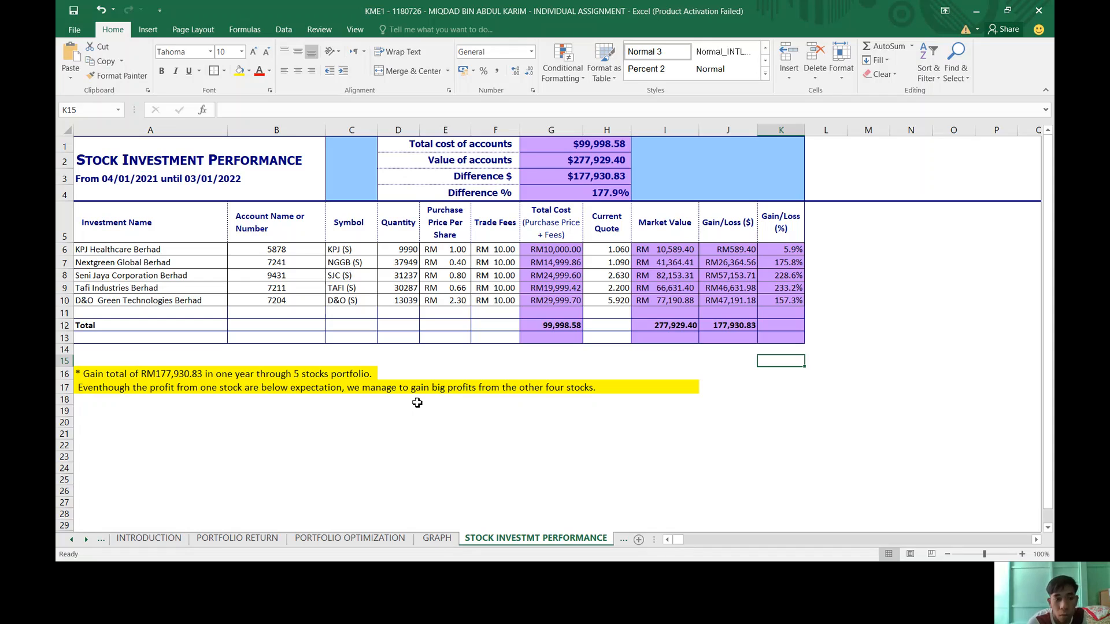
pyautogui.moveTo(160, 276)
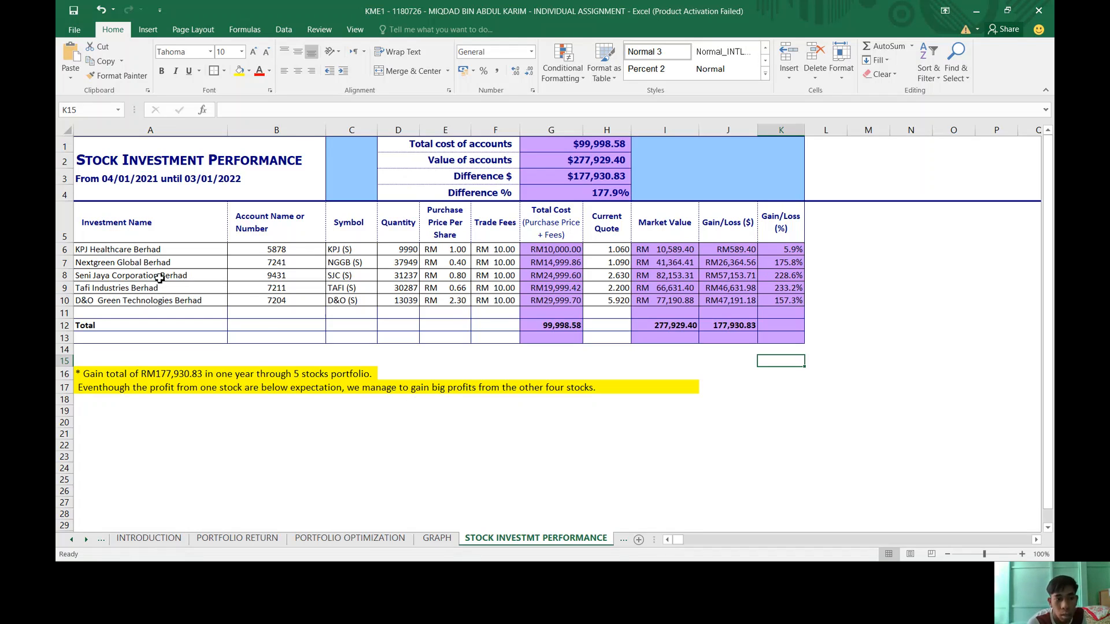
pyautogui.moveTo(499, 458)
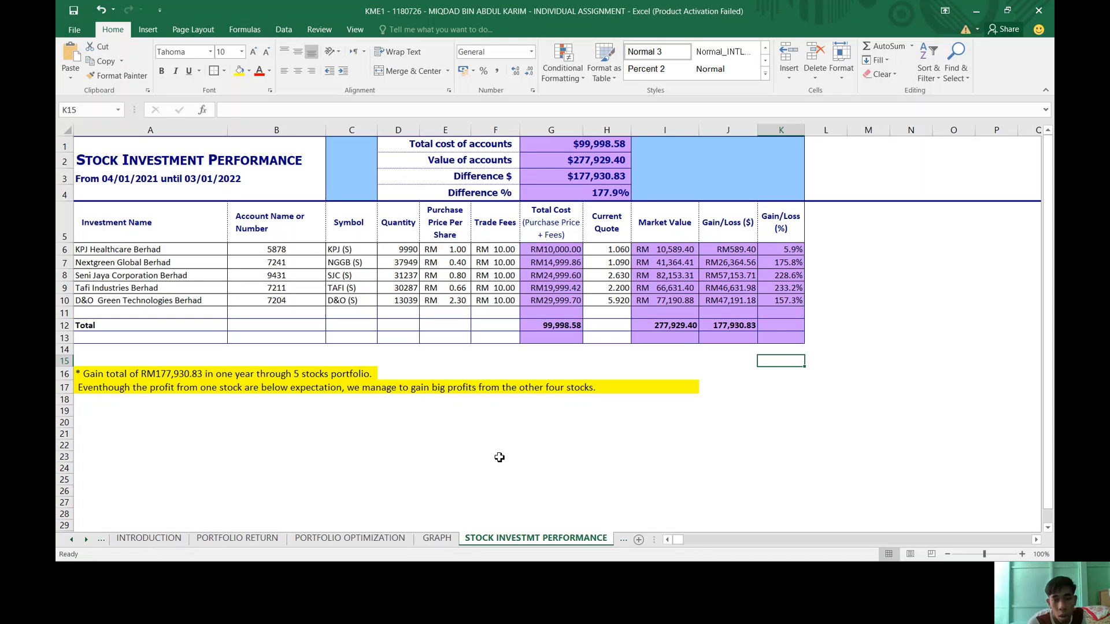